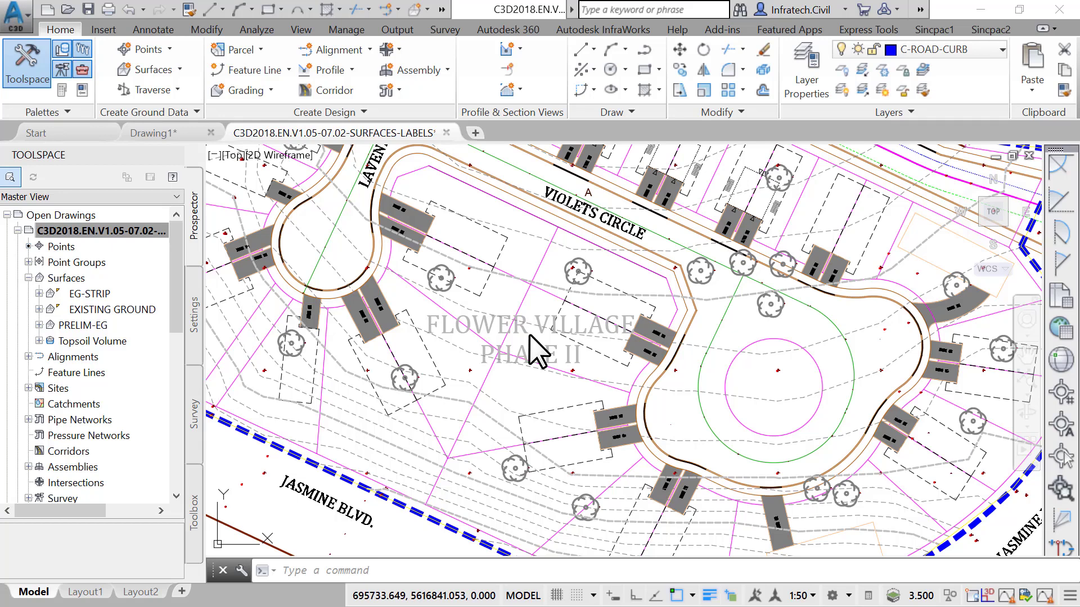
{"action": "mouse_move", "coordinate": [137, 51]}
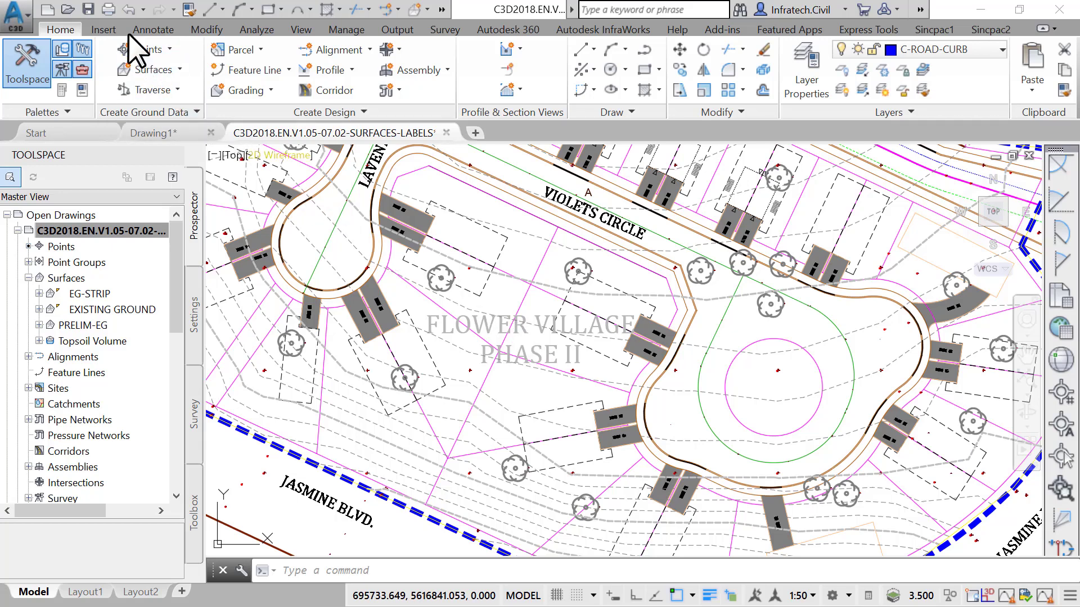
Bring up the Add Labels dialog from the Annotate ribbon's Labels & Tables panel.
{"action": "left_click", "coordinate": [152, 30]}
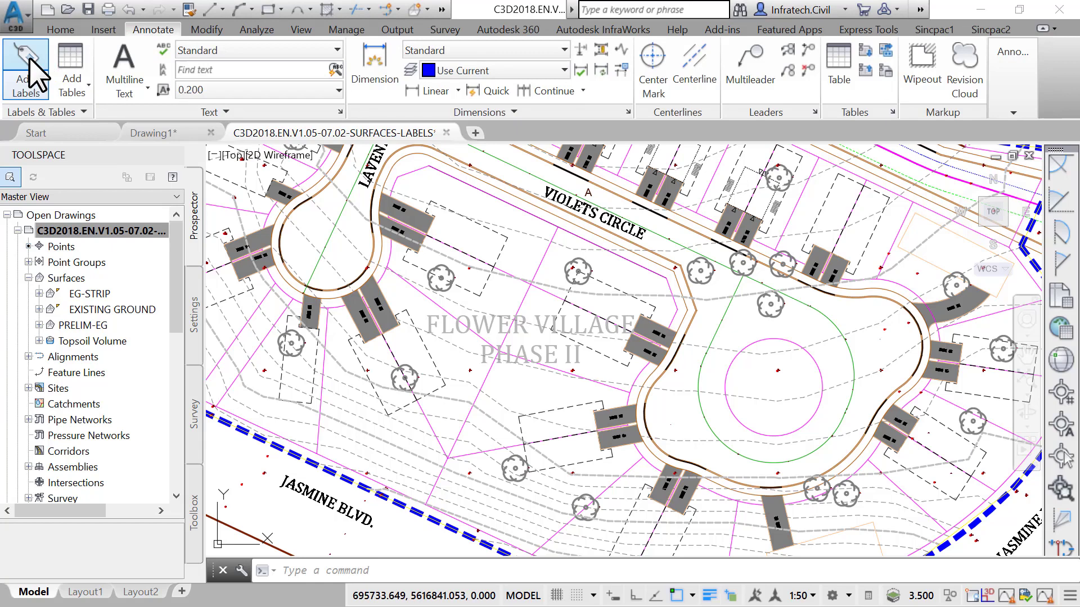
{"action": "left_click", "coordinate": [26, 65]}
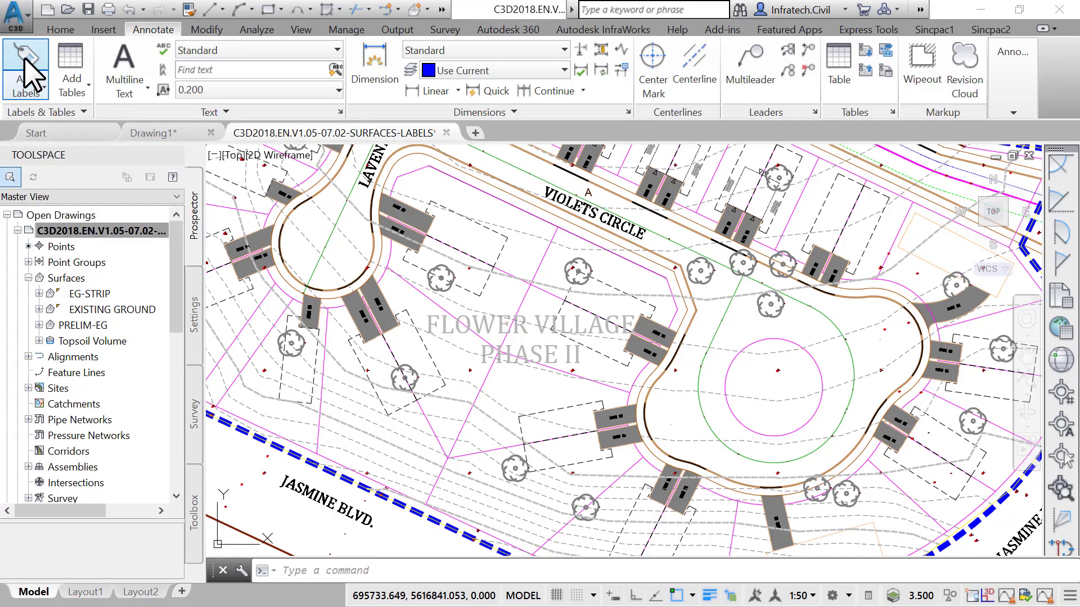
{"action": "left_click", "coordinate": [26, 66]}
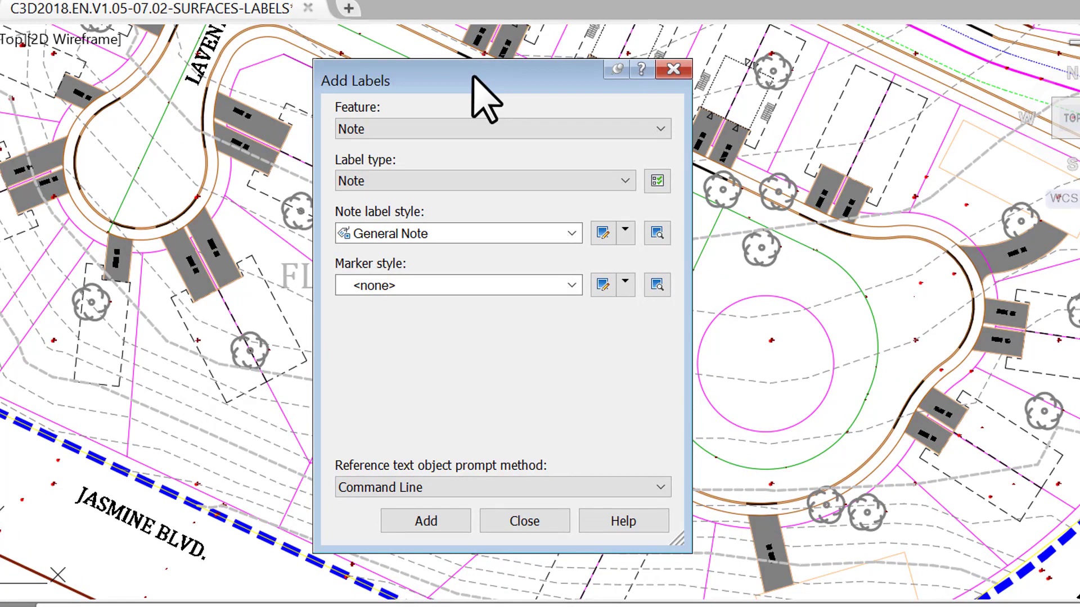
Target Surface features with Spot Elevation as the label type.
{"action": "left_click", "coordinate": [658, 128]}
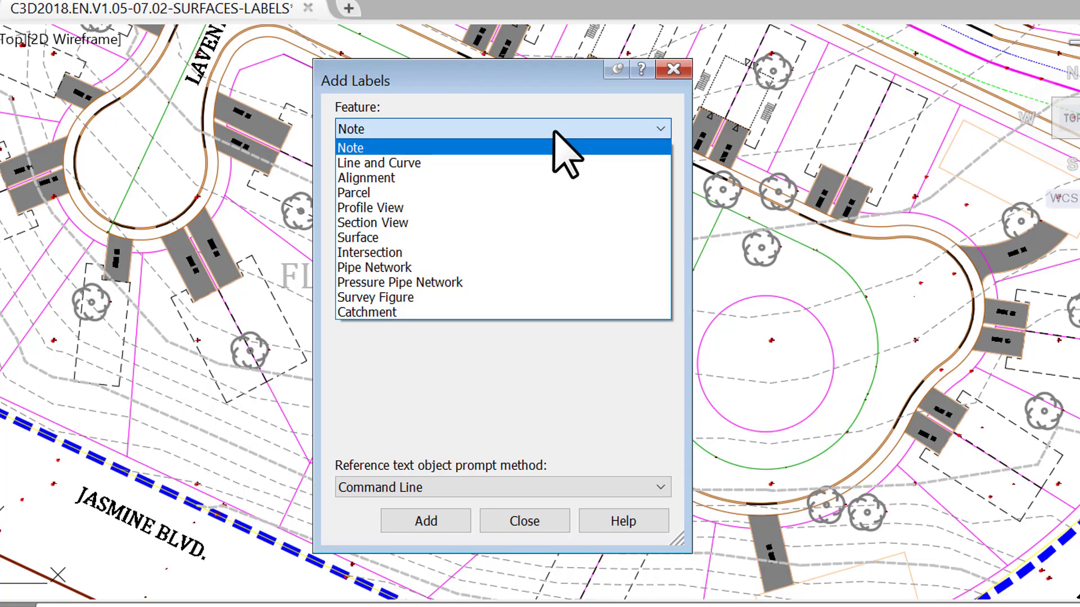
{"action": "mouse_move", "coordinate": [581, 182]}
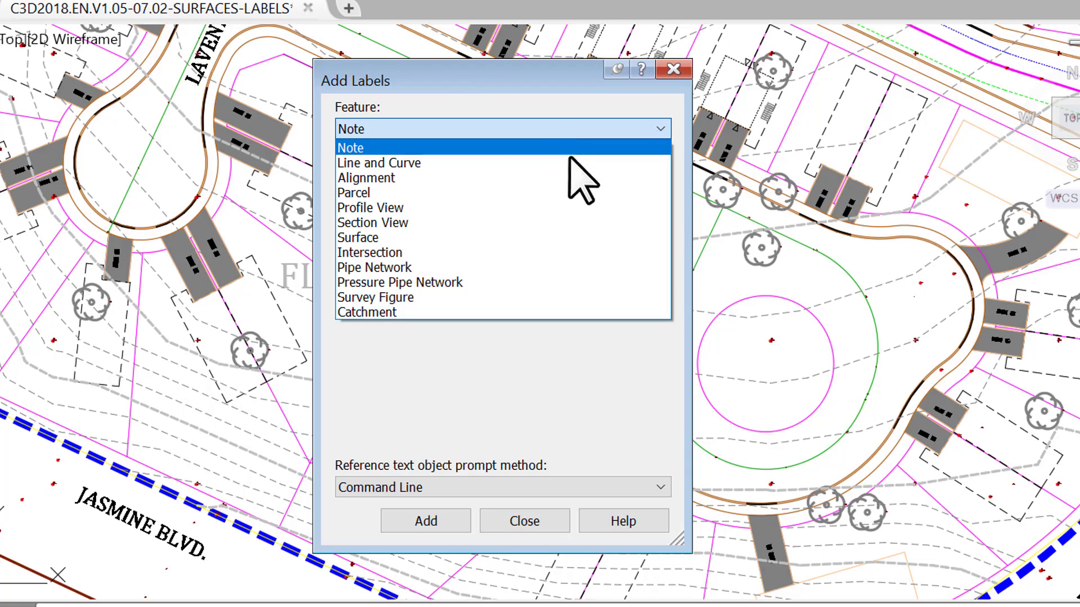
{"action": "left_click", "coordinate": [358, 238]}
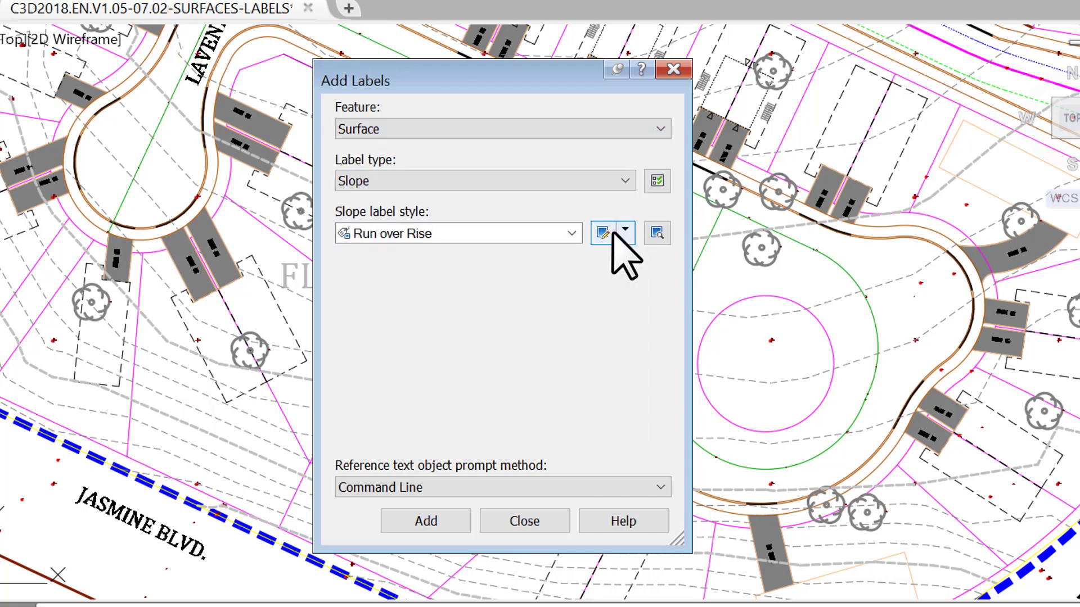
{"action": "left_click", "coordinate": [623, 180]}
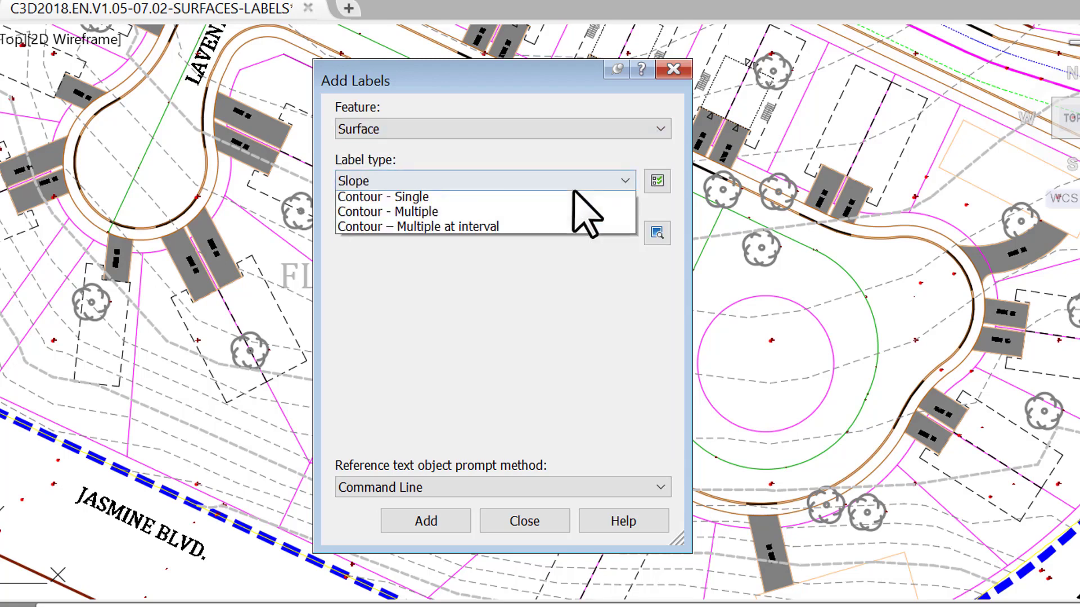
{"action": "left_click", "coordinate": [482, 180]}
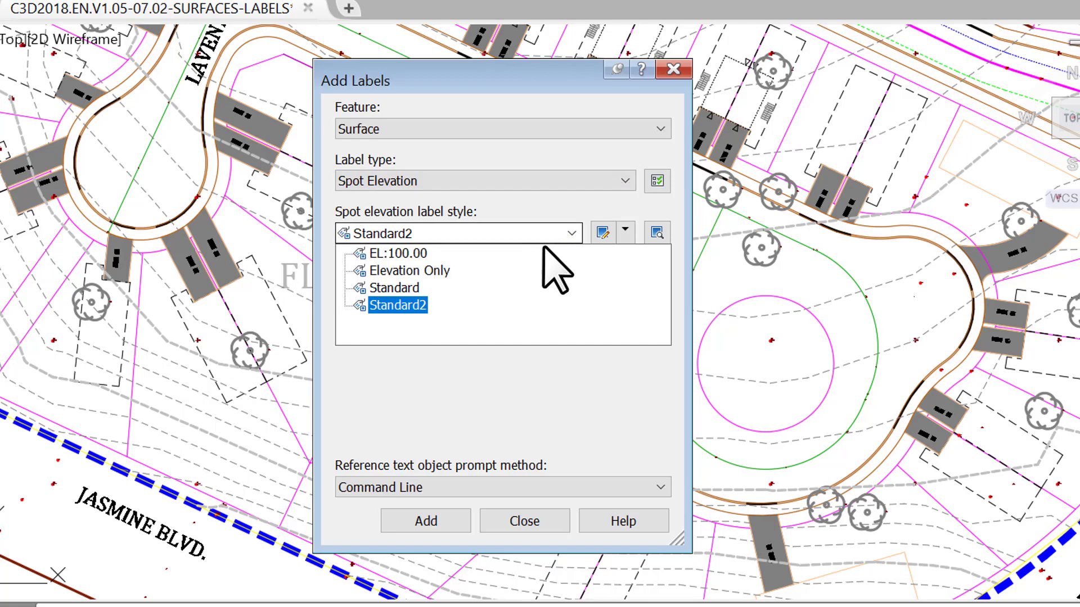
Try the EL:100.00, Elevation Only and Standard styles, then reach the style management options.
{"action": "left_click", "coordinate": [398, 253]}
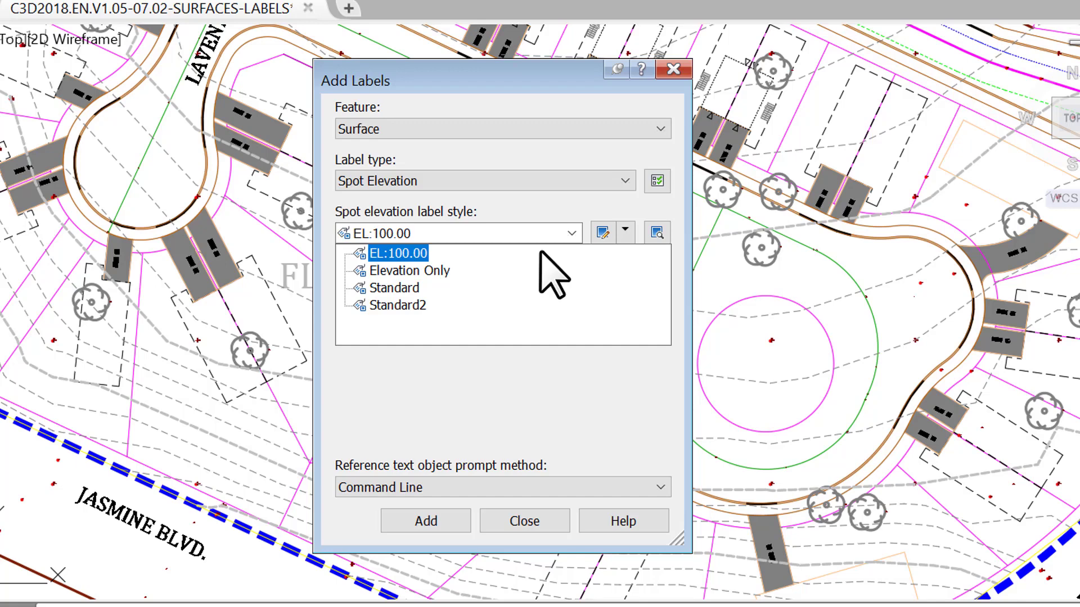
{"action": "left_click", "coordinate": [409, 270]}
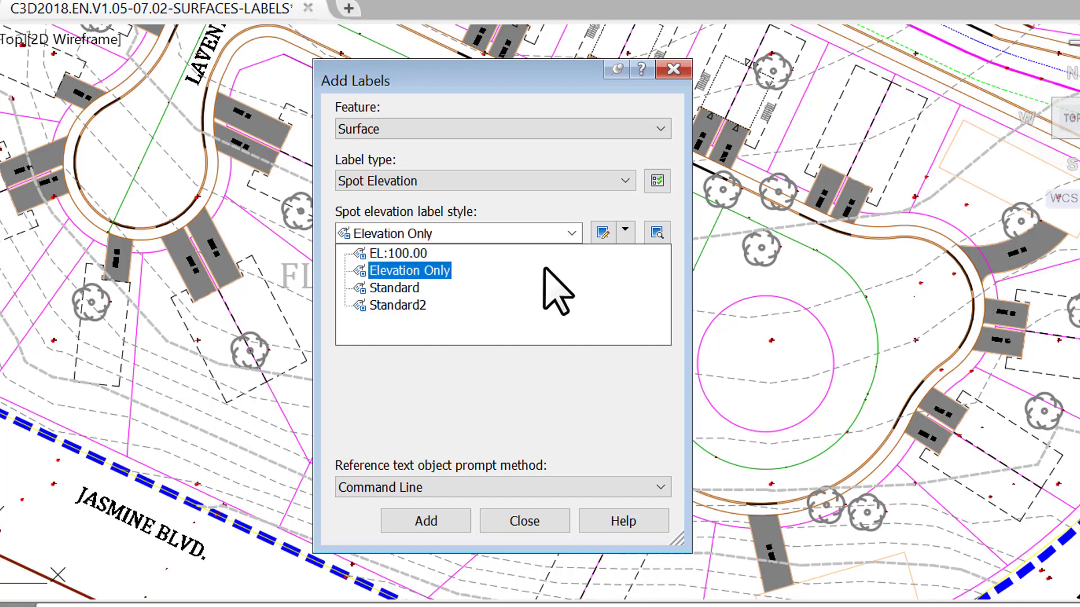
{"action": "left_click", "coordinate": [395, 288]}
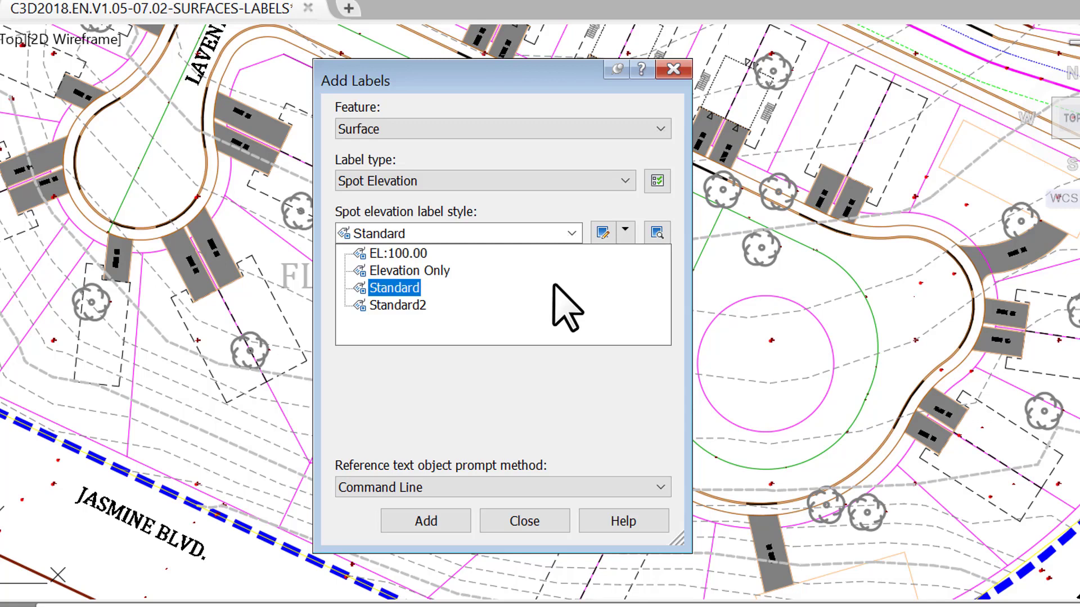
{"action": "left_click", "coordinate": [409, 270]}
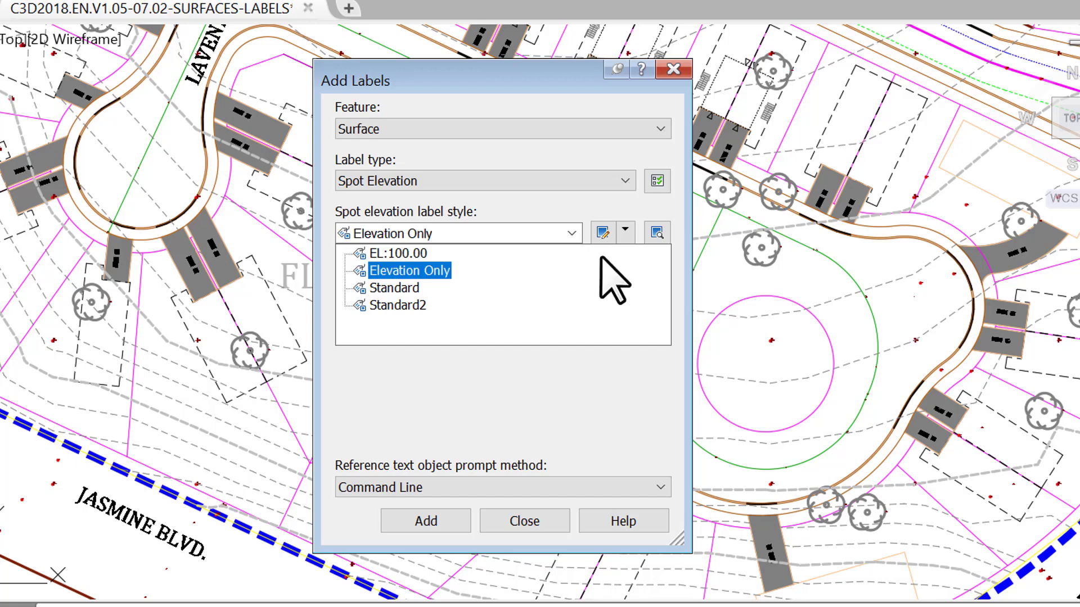
{"action": "left_click", "coordinate": [624, 231]}
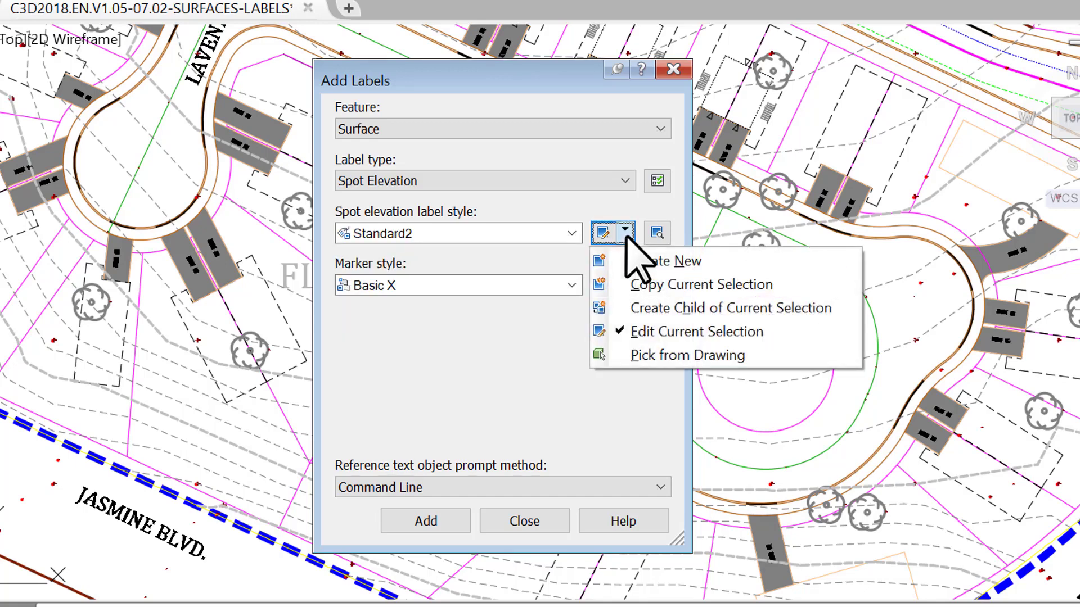
Create a new style named SPOT ELEV. EG - PR with description EX. AND PR. ELEV.
{"action": "left_click", "coordinate": [665, 260]}
{"action": "type", "text": "S"}
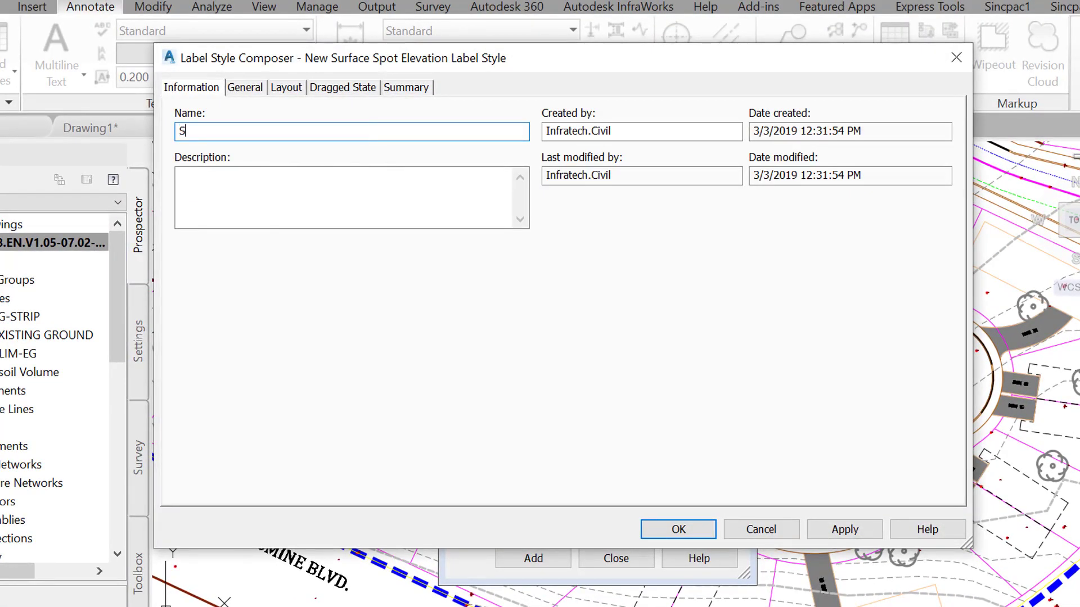
{"action": "type", "text": "POT ELEV."}
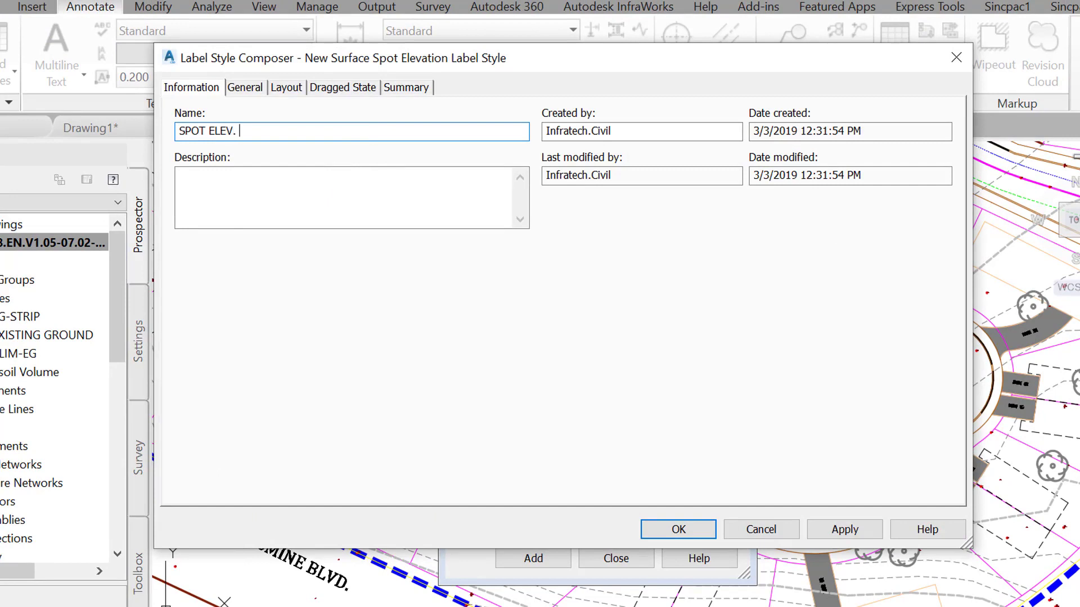
{"action": "type", "text": "EG - PR"}
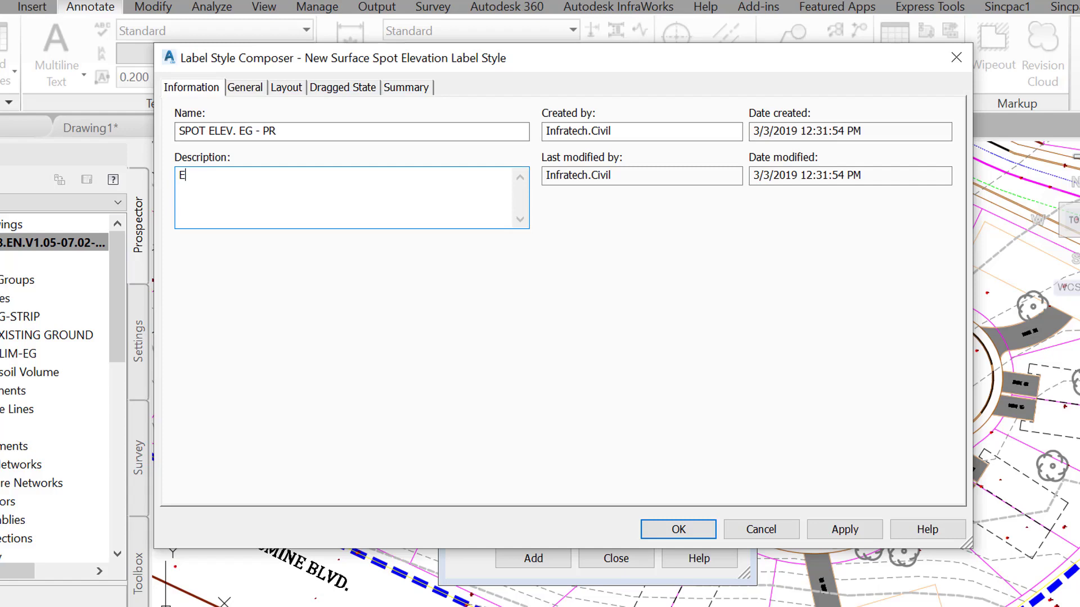
{"action": "type", "text": "X. AND PR. EL"}
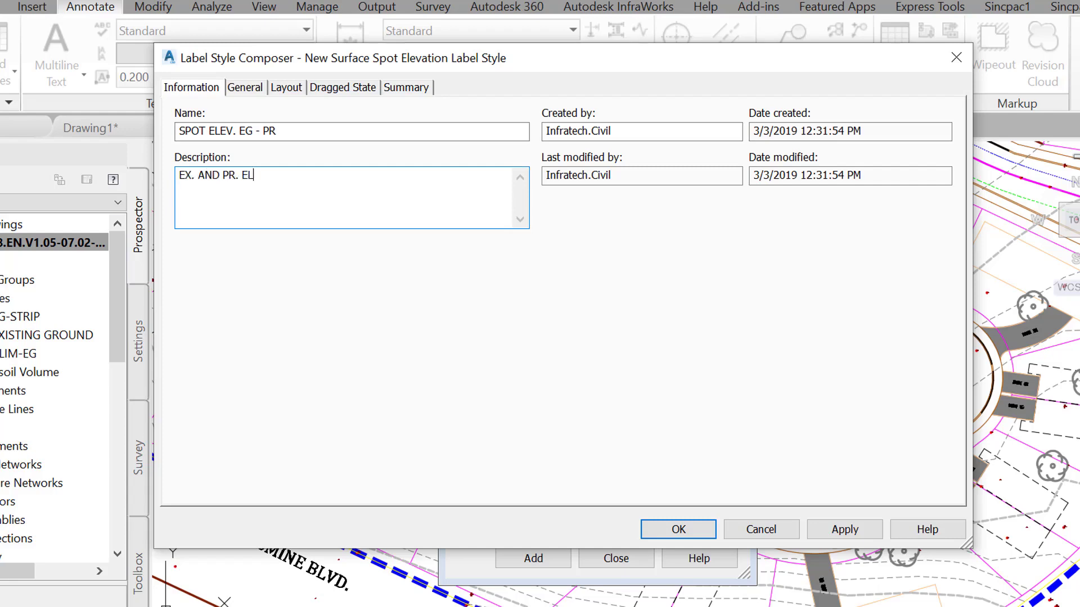
{"action": "type", "text": "EV"}
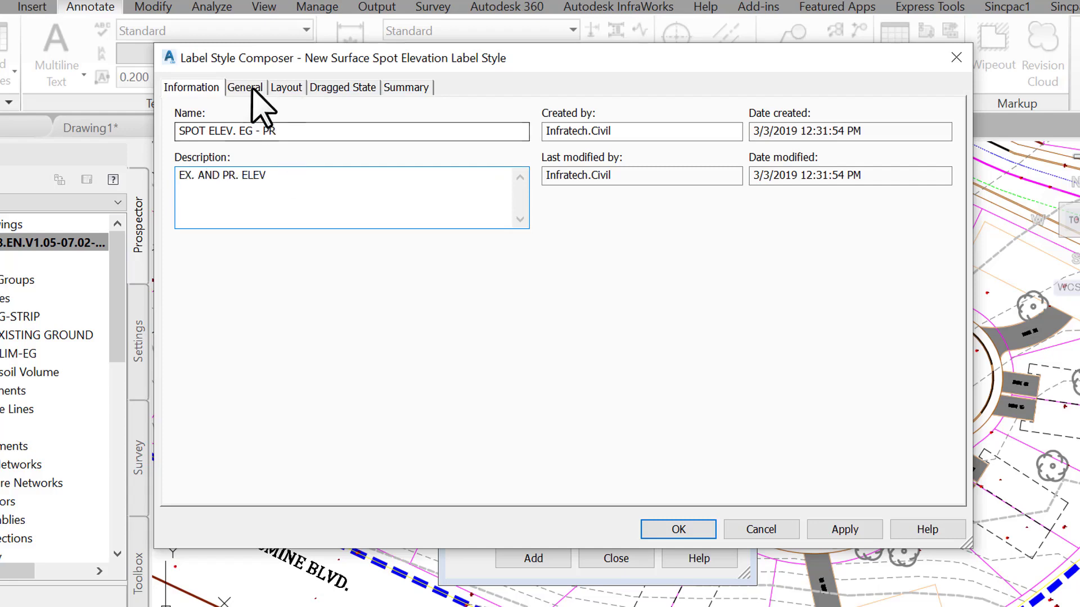
In the Layout settings, rename the Surface Elevation text component to FG - ELEV.
{"action": "left_click", "coordinate": [244, 86]}
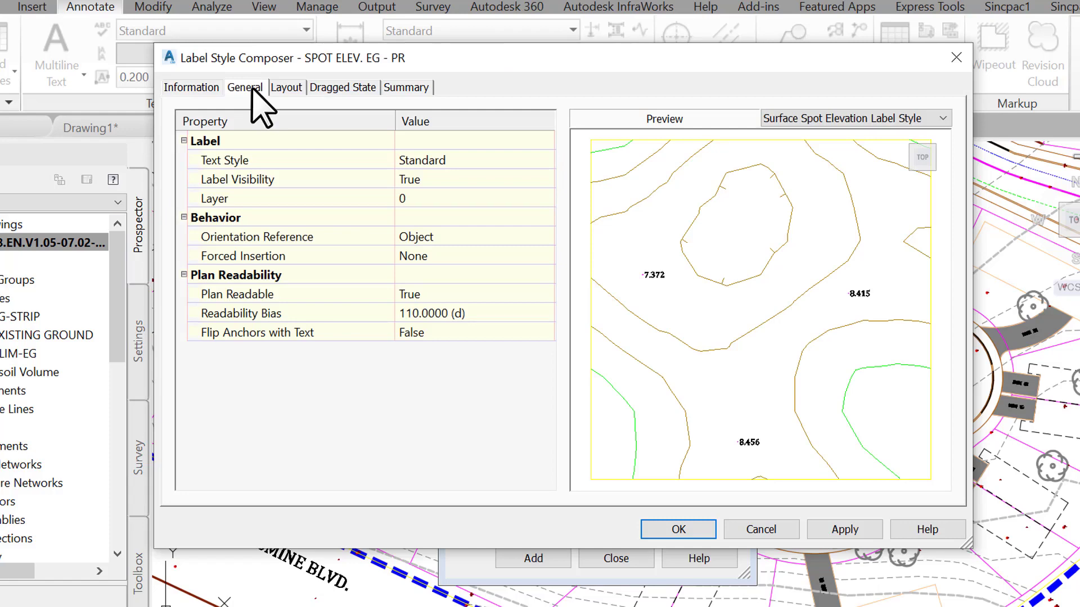
{"action": "left_click", "coordinate": [284, 88]}
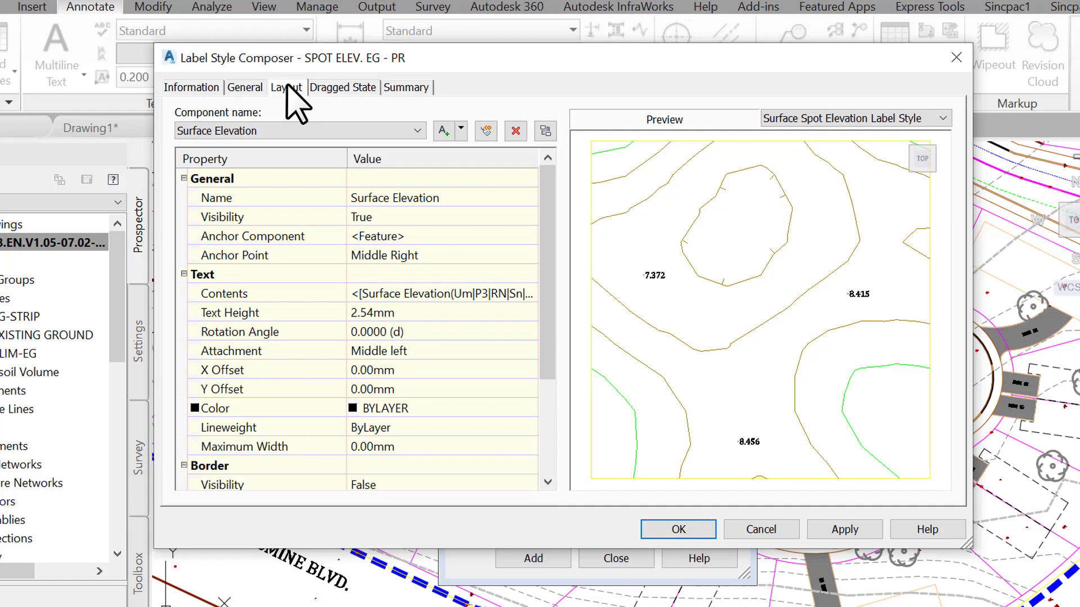
{"action": "mouse_move", "coordinate": [337, 124]}
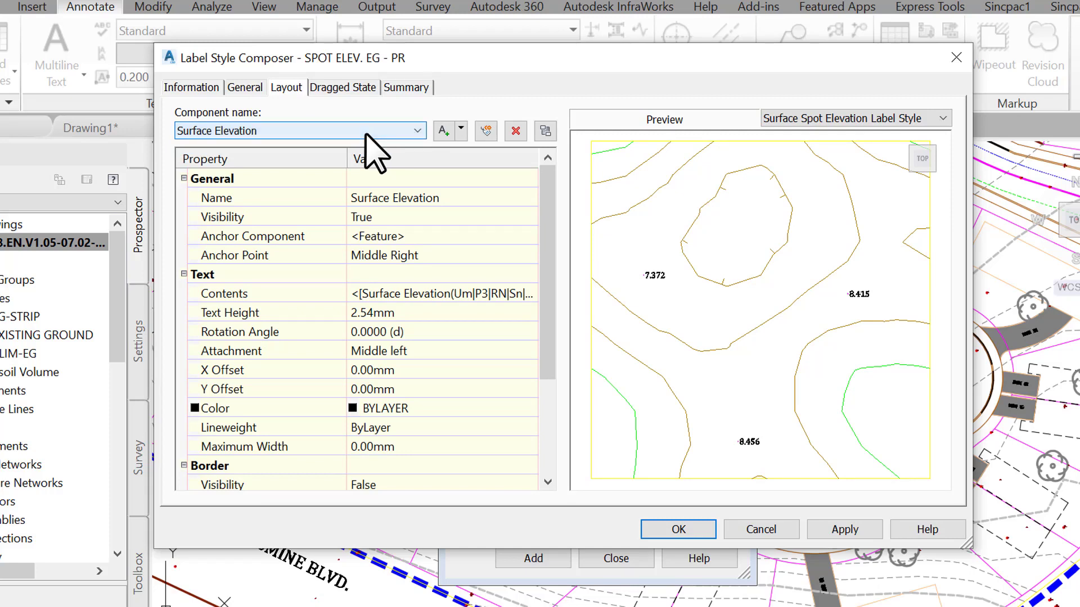
{"action": "mouse_move", "coordinate": [396, 149]}
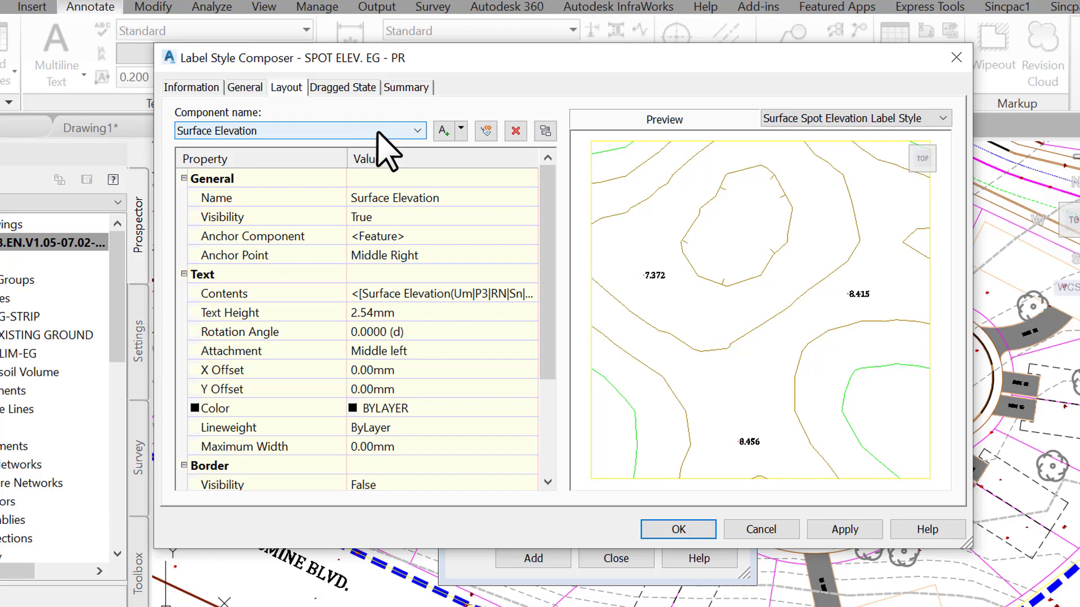
{"action": "left_click", "coordinate": [461, 130]}
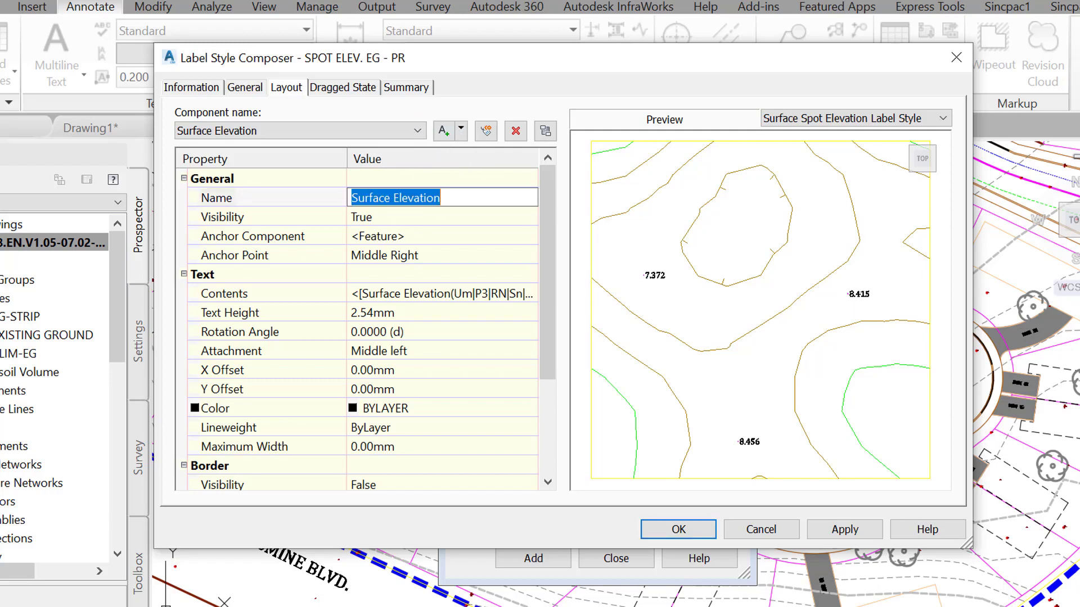
{"action": "type", "text": "FG -"}
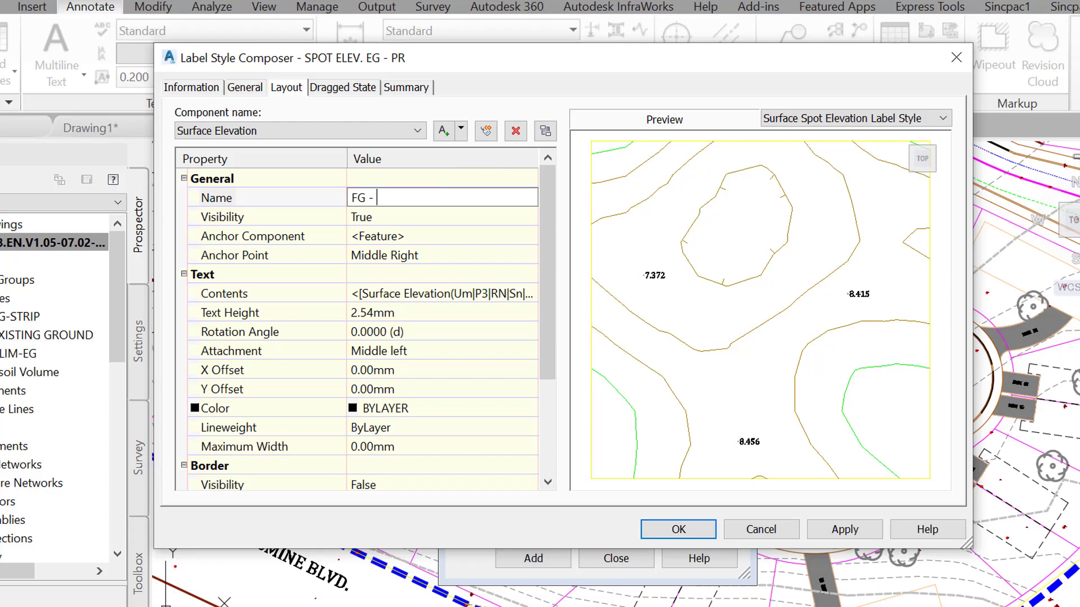
{"action": "type", "text": "ELEV"}
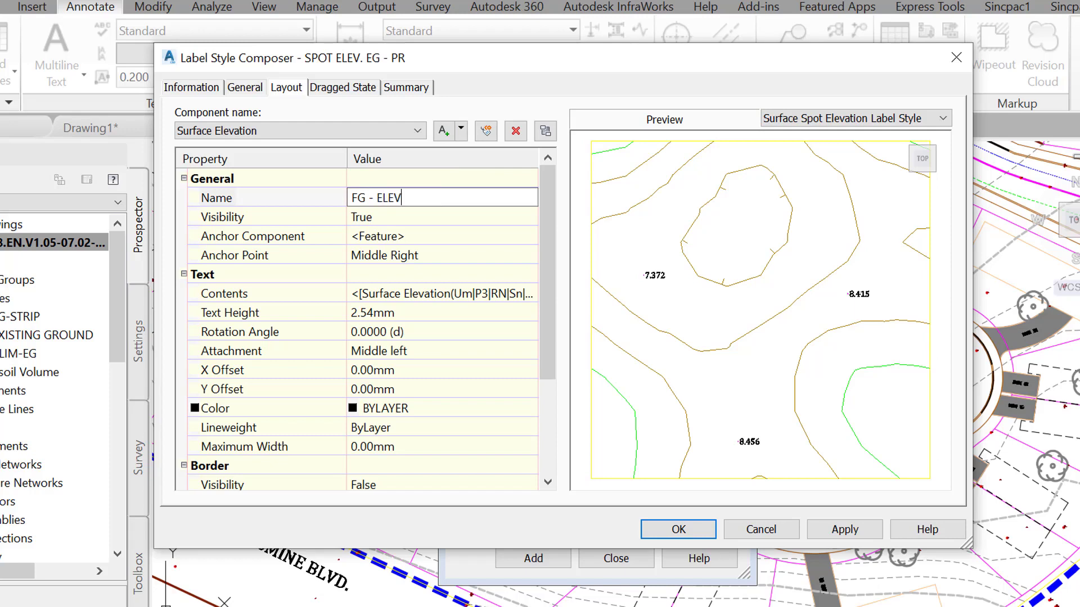
{"action": "type", "text": "."}
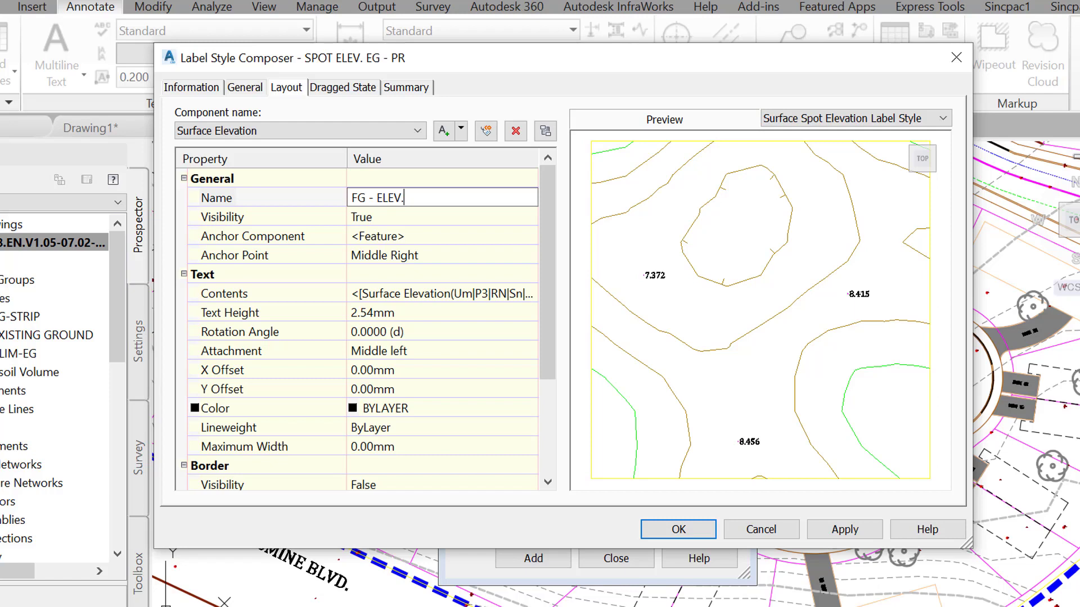
Add a Reference Text component with Surface as its referenced object type.
{"action": "left_click", "coordinate": [460, 130]}
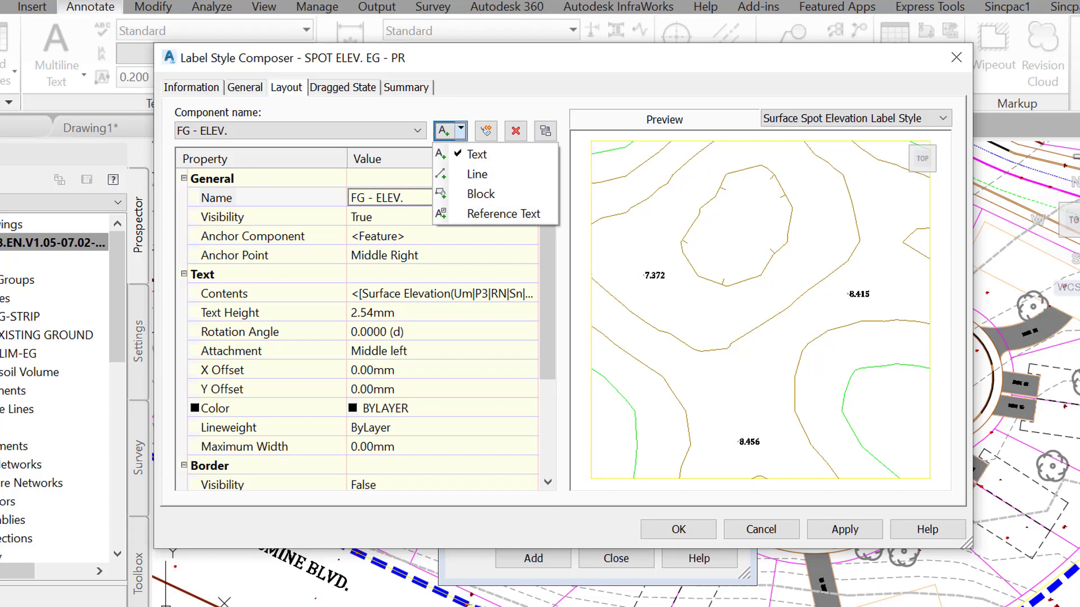
{"action": "mouse_move", "coordinate": [504, 213]}
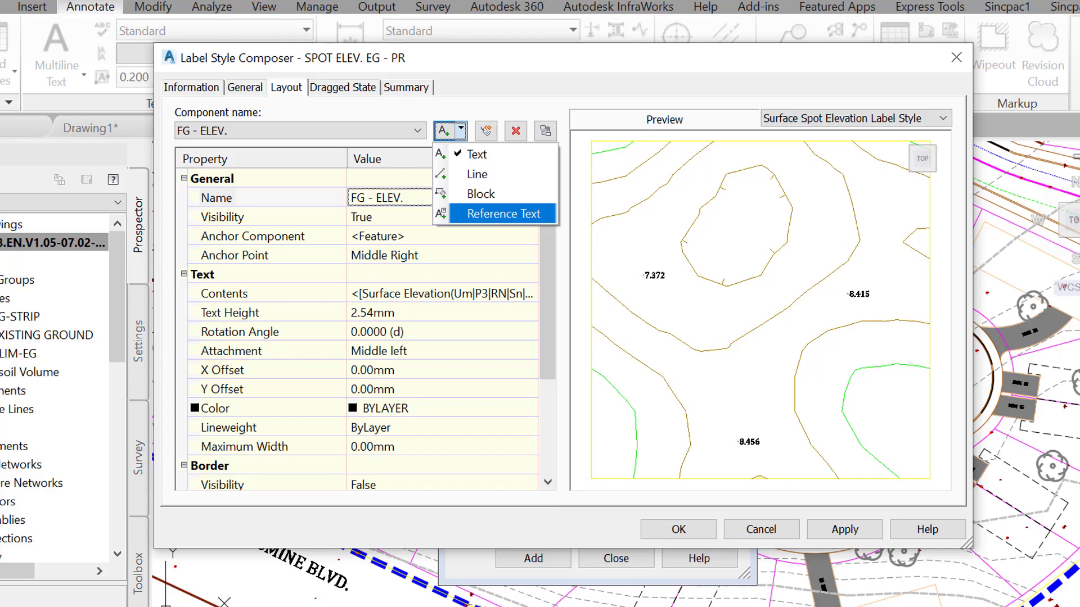
{"action": "left_click", "coordinate": [503, 213]}
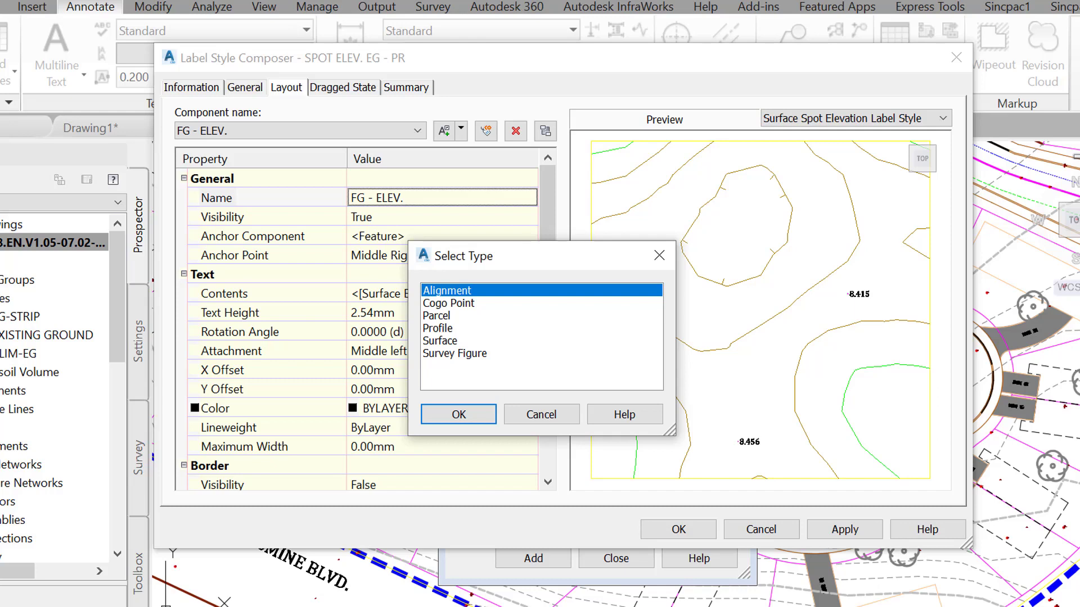
{"action": "left_click", "coordinate": [439, 339]}
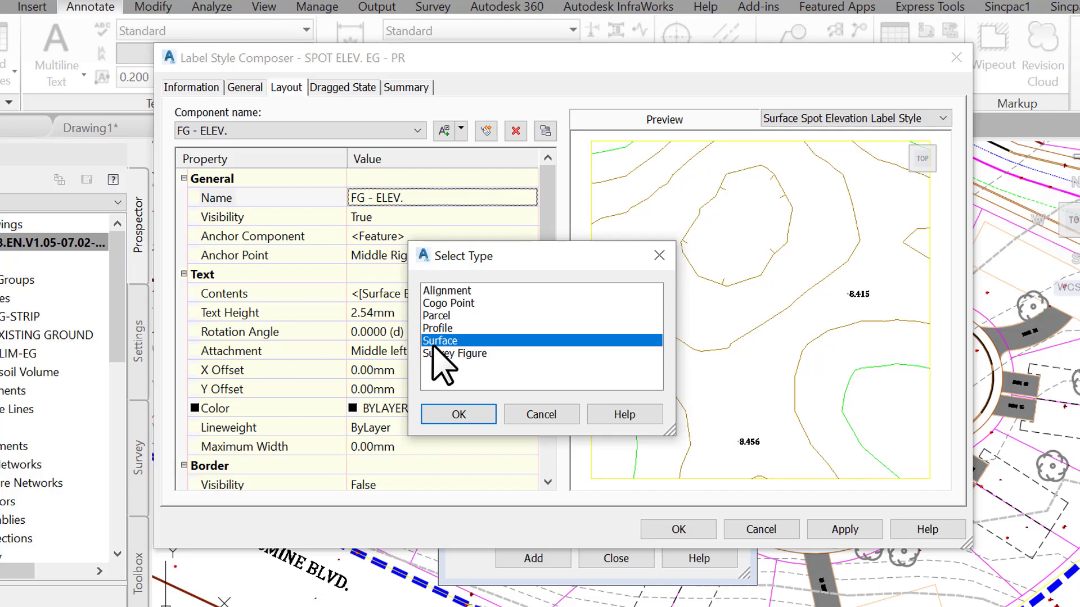
Confirm the Surface reference text component and name it EG - ELEV.
{"action": "left_click", "coordinate": [458, 415]}
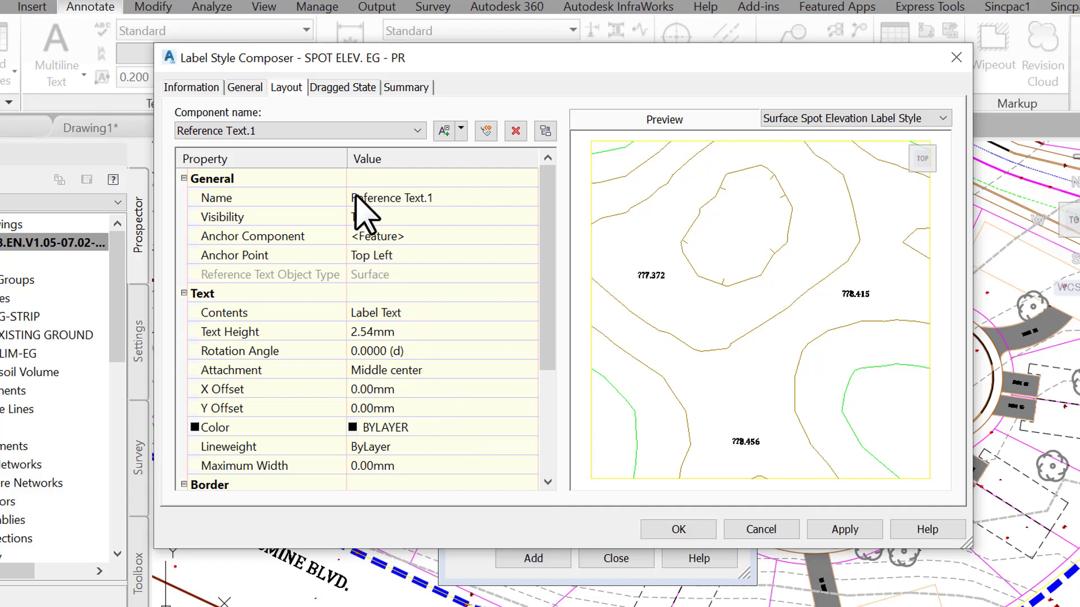
{"action": "double_click", "coordinate": [392, 197]}
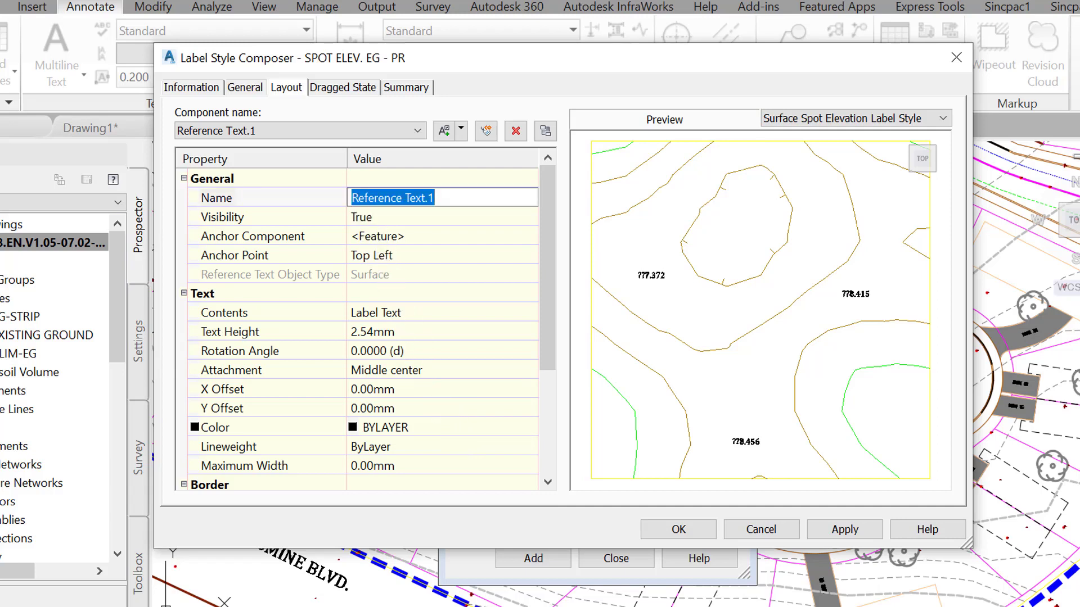
{"action": "type", "text": "EG - E"}
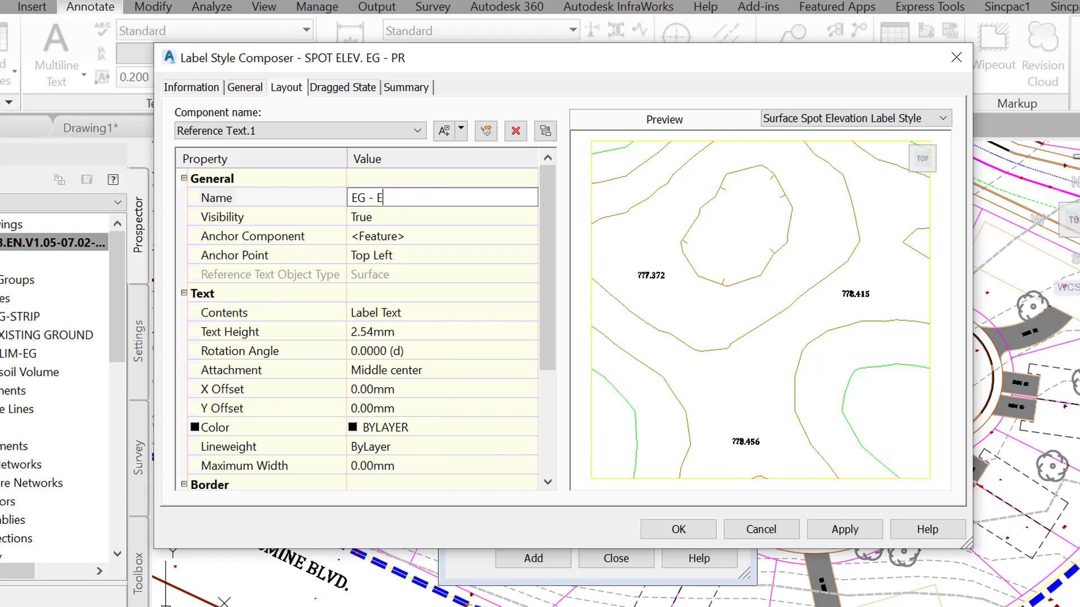
{"action": "type", "text": "LEV."}
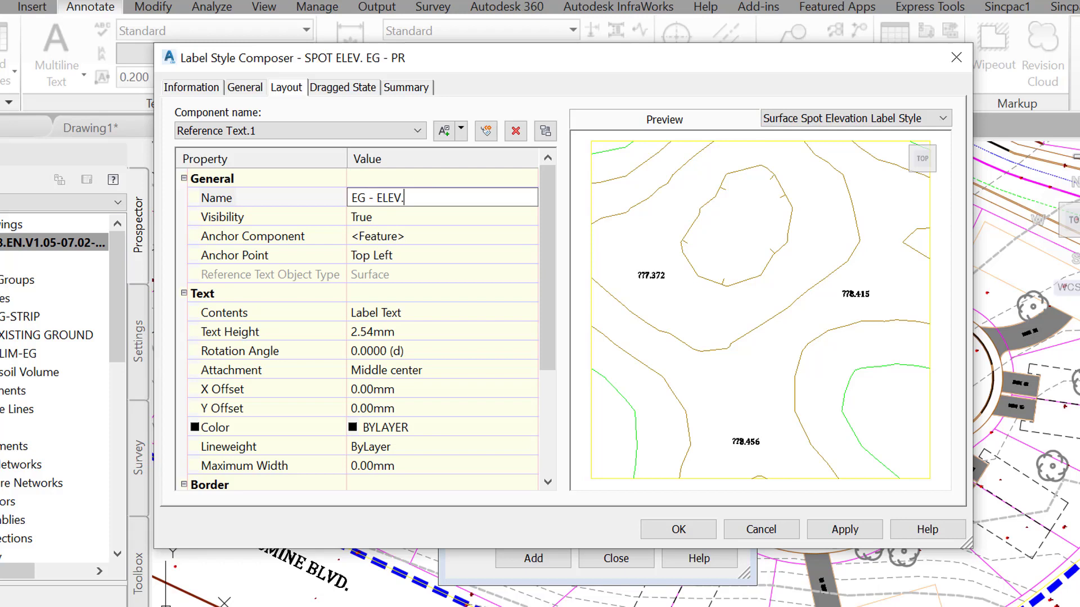
{"action": "left_click", "coordinate": [419, 130]}
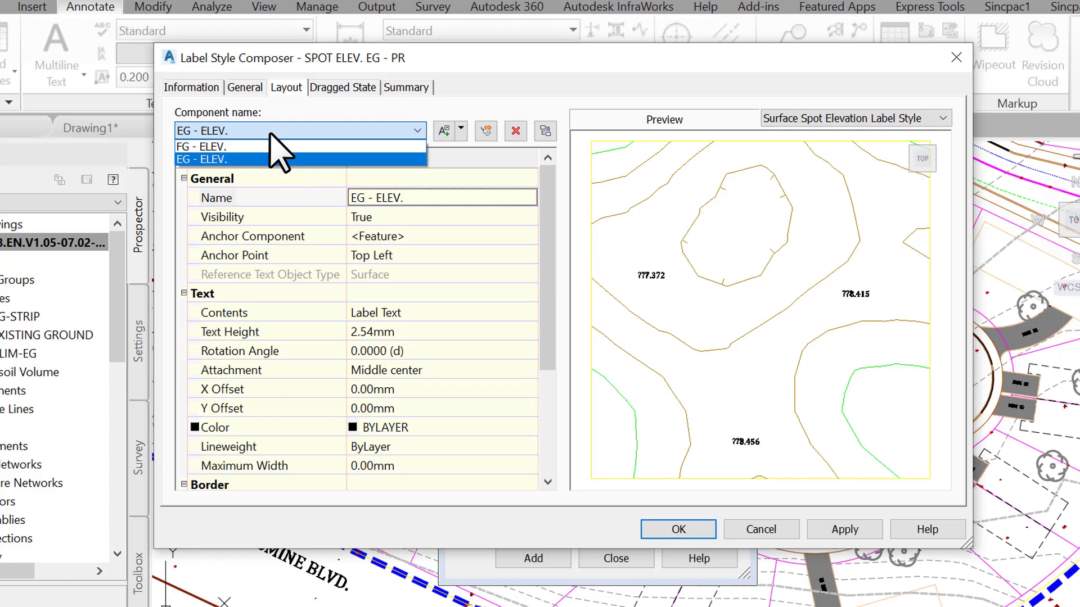
{"action": "left_click", "coordinate": [202, 158]}
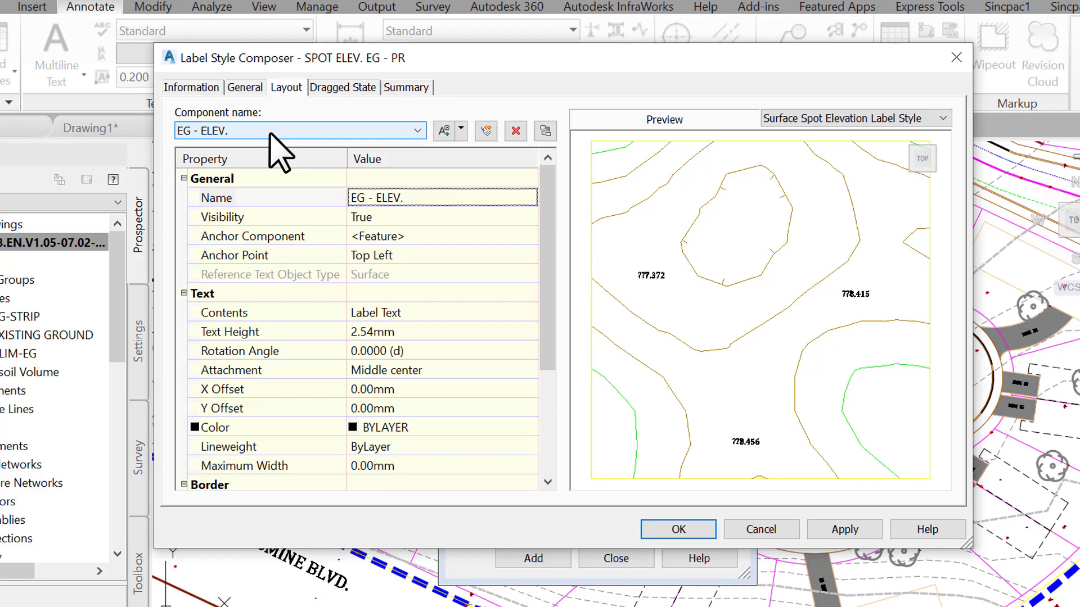
{"action": "mouse_move", "coordinate": [259, 248]}
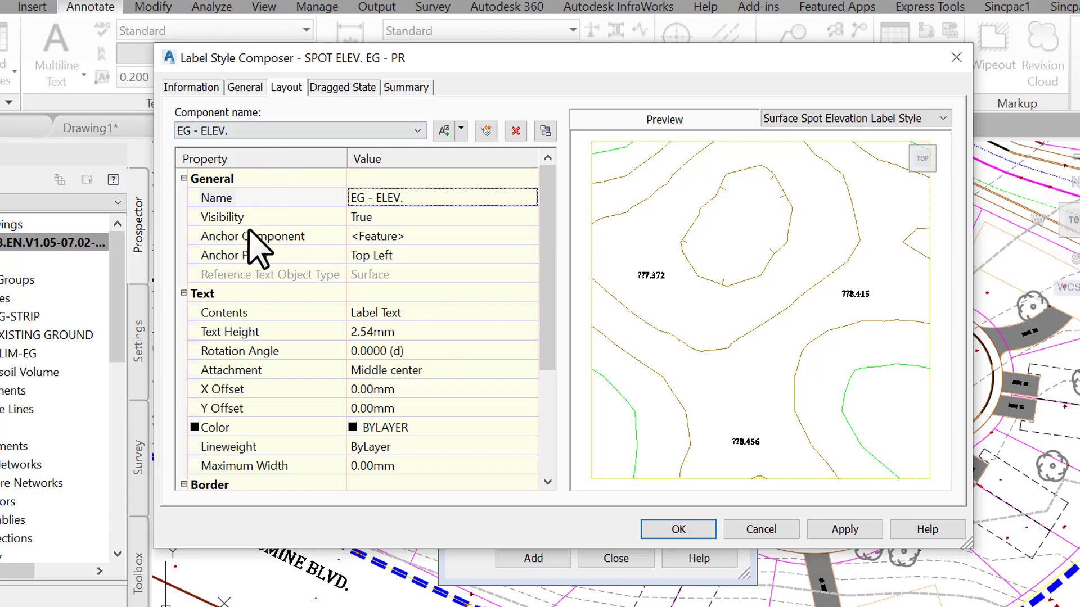
{"action": "left_click", "coordinate": [253, 236]}
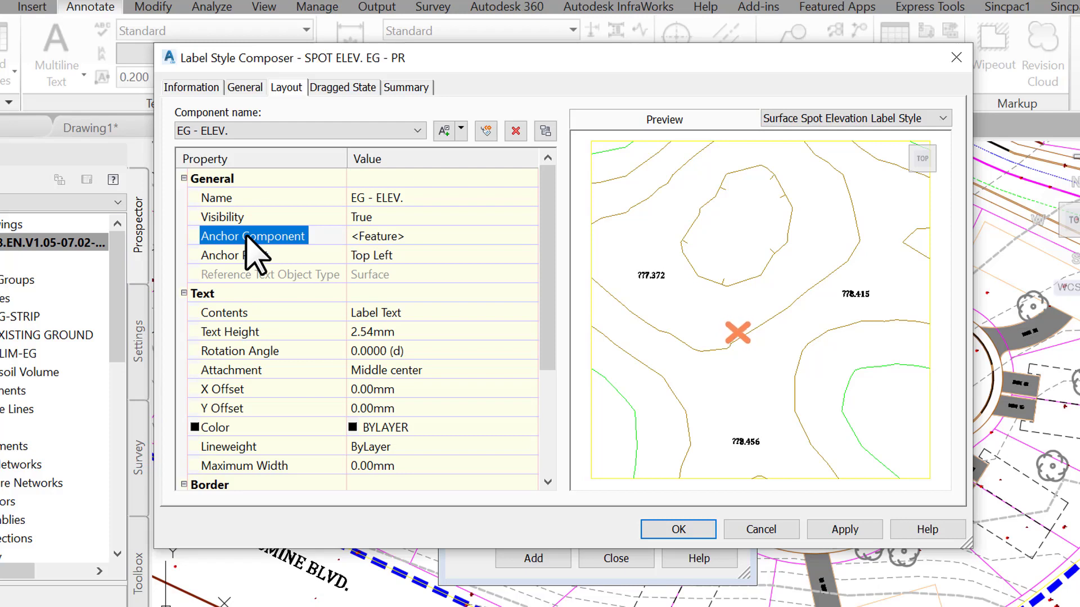
Anchor FG - ELEV. at Top Right of the feature, then return to the EG - ELEV. component.
{"action": "left_click", "coordinate": [235, 256]}
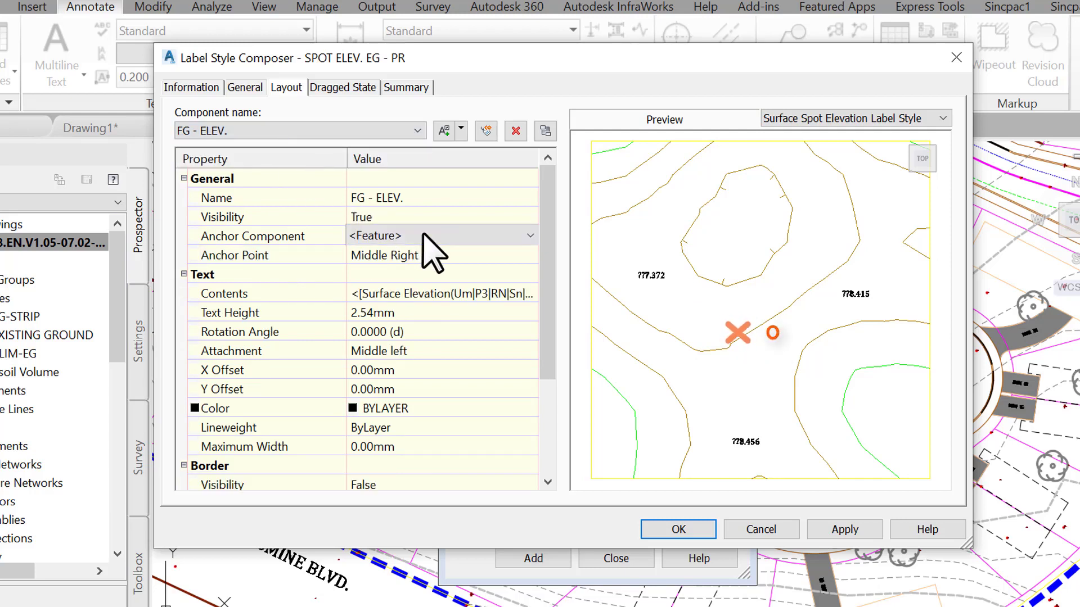
{"action": "left_click", "coordinate": [441, 255]}
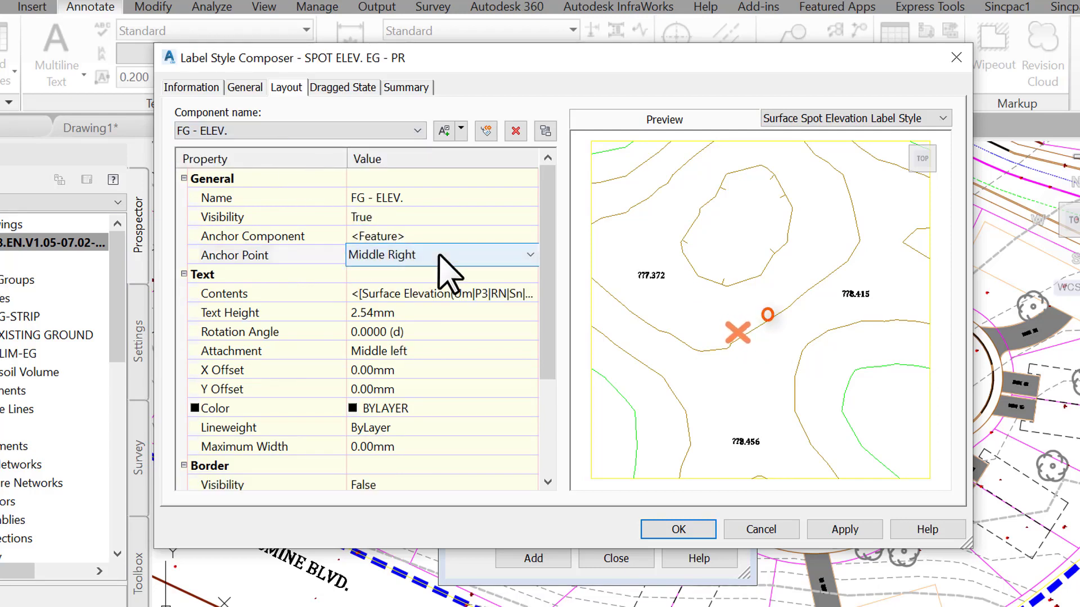
{"action": "left_click", "coordinate": [441, 255]}
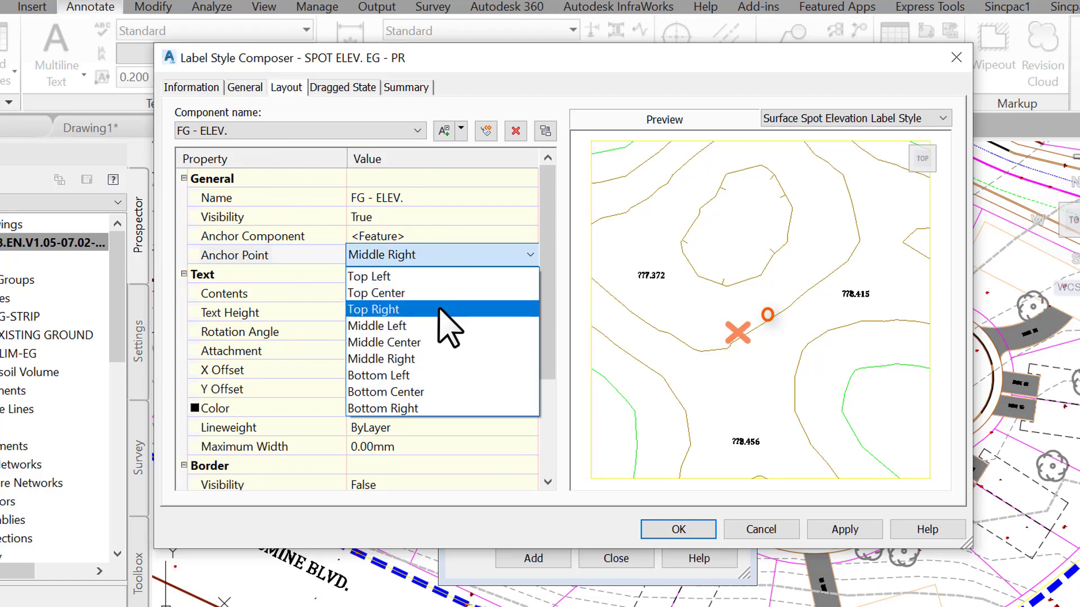
{"action": "left_click", "coordinate": [374, 308]}
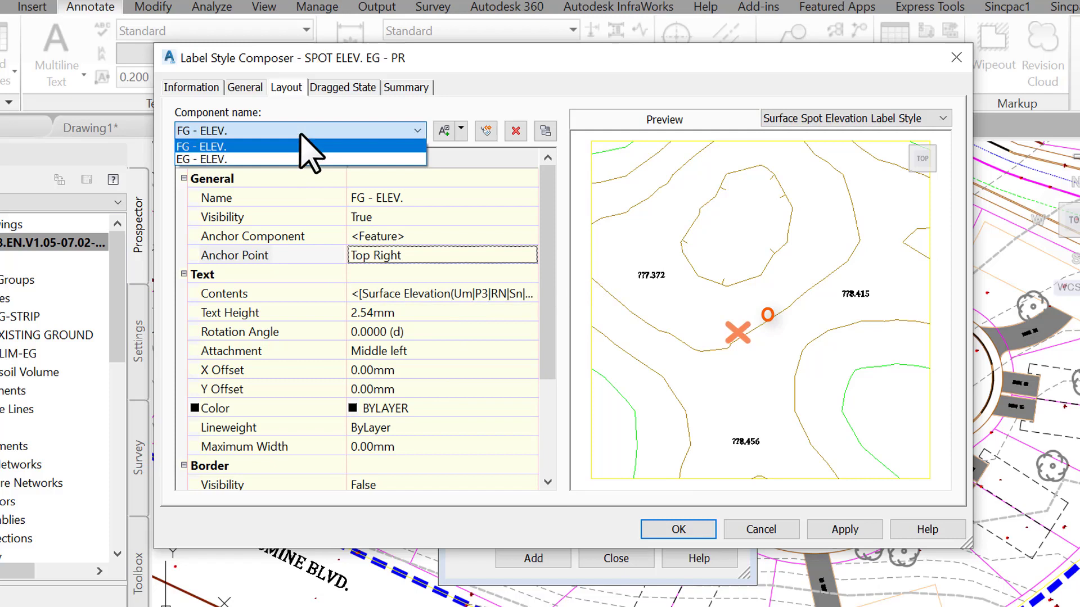
{"action": "left_click", "coordinate": [200, 159]}
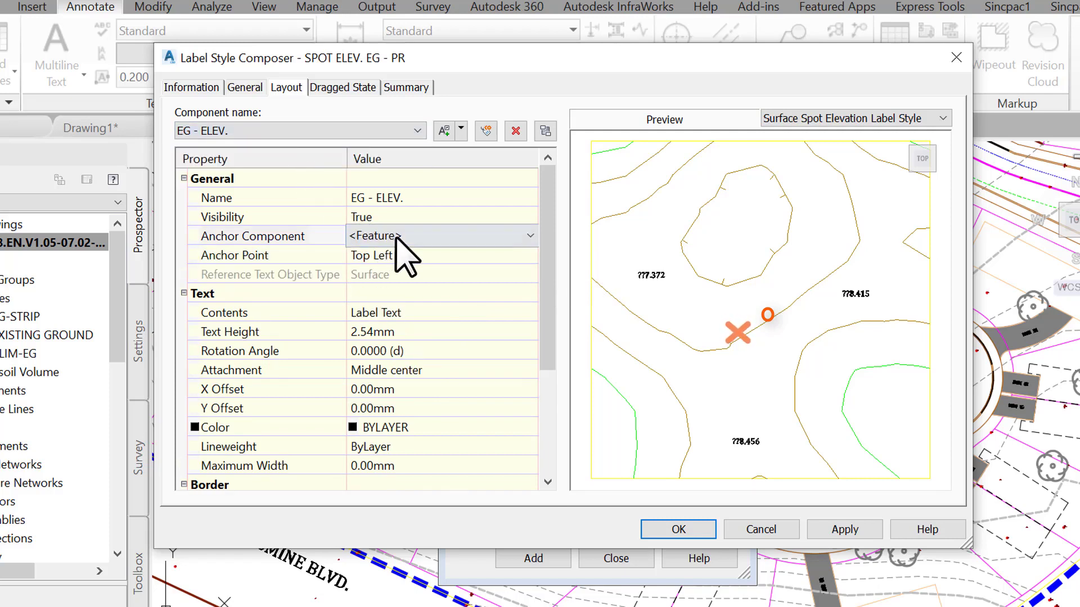
Anchor EG - ELEV. to FG - ELEV. at Top Left with Bottom left text attachment.
{"action": "left_click", "coordinate": [441, 235]}
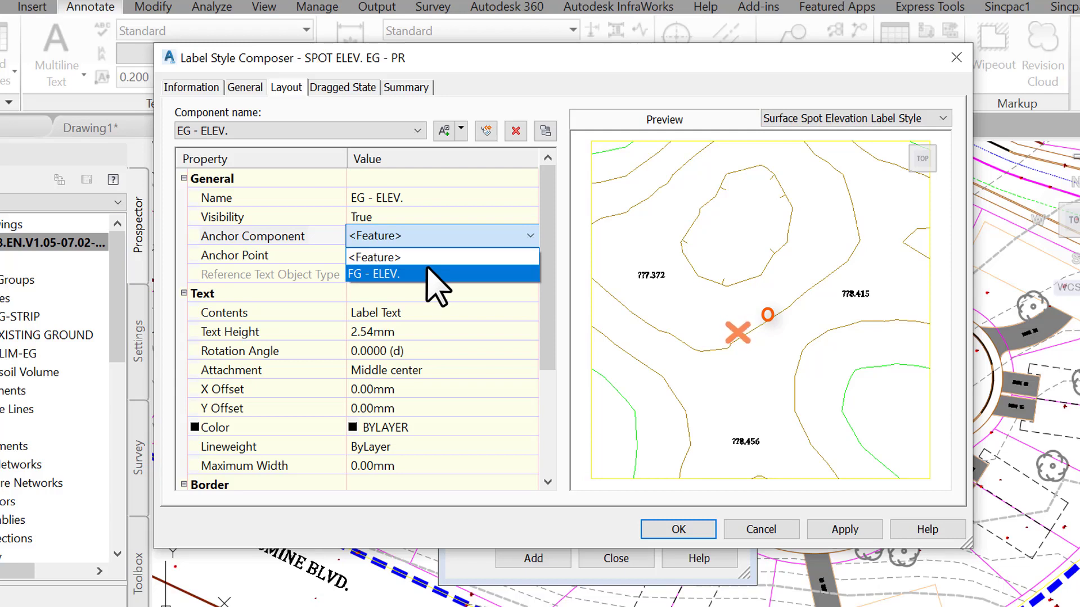
{"action": "left_click", "coordinate": [377, 275]}
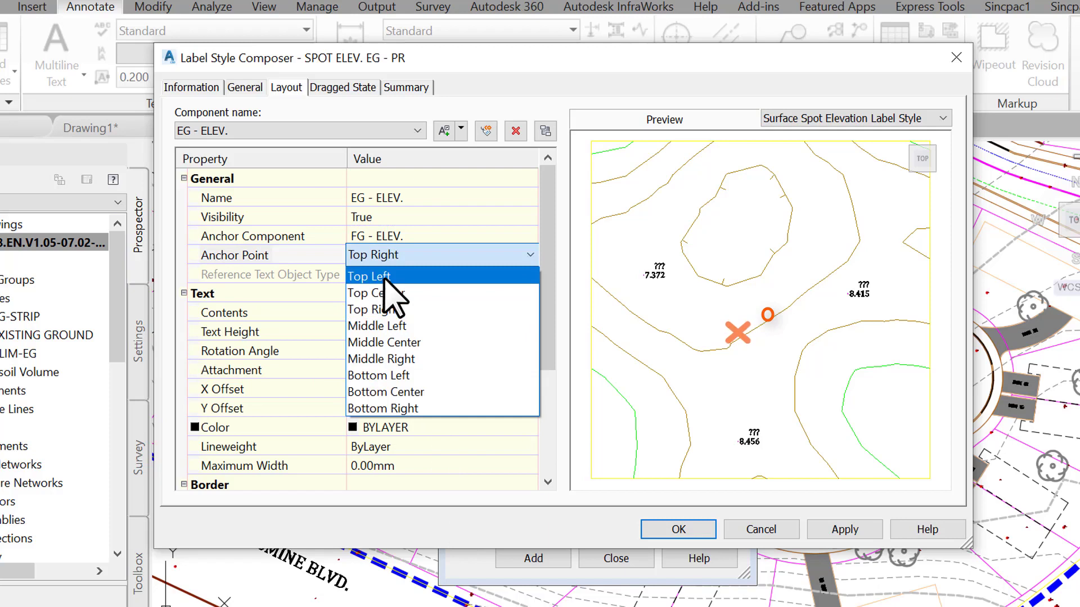
{"action": "left_click", "coordinate": [369, 277]}
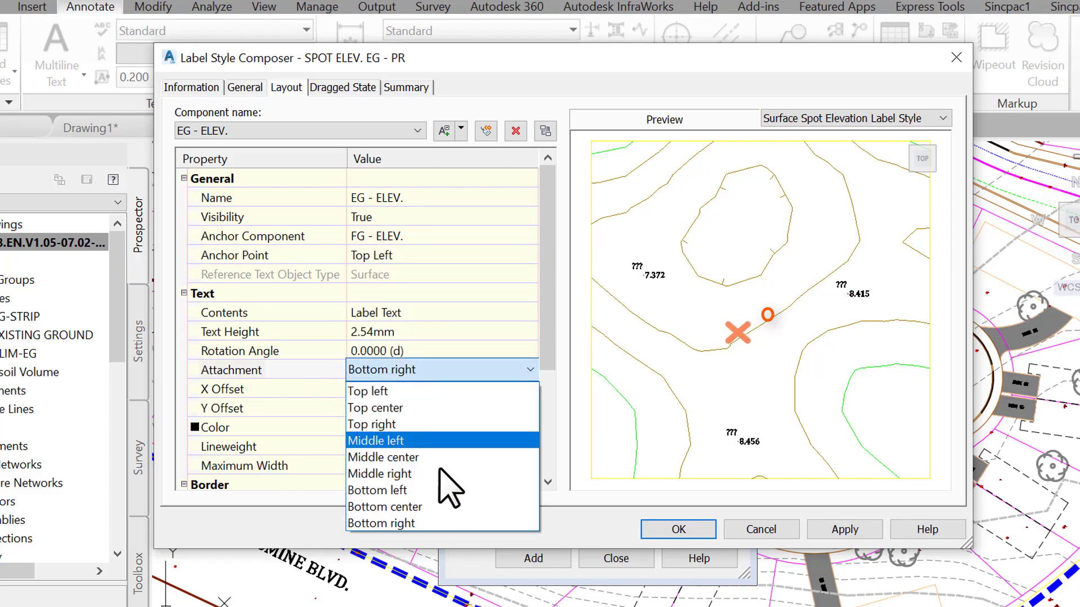
{"action": "left_click", "coordinate": [377, 490]}
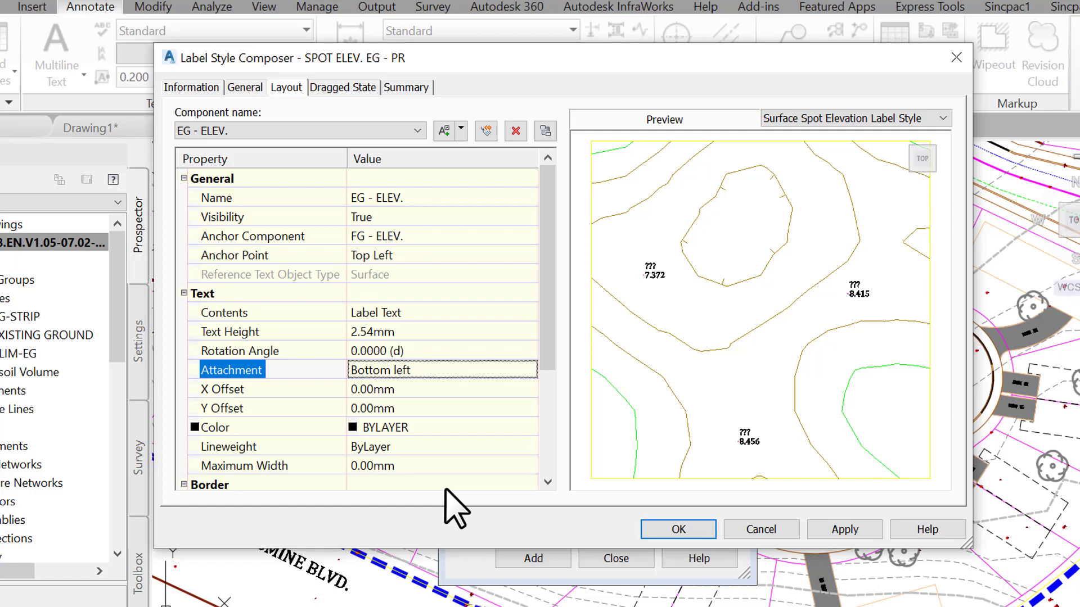
{"action": "mouse_move", "coordinate": [533, 338]}
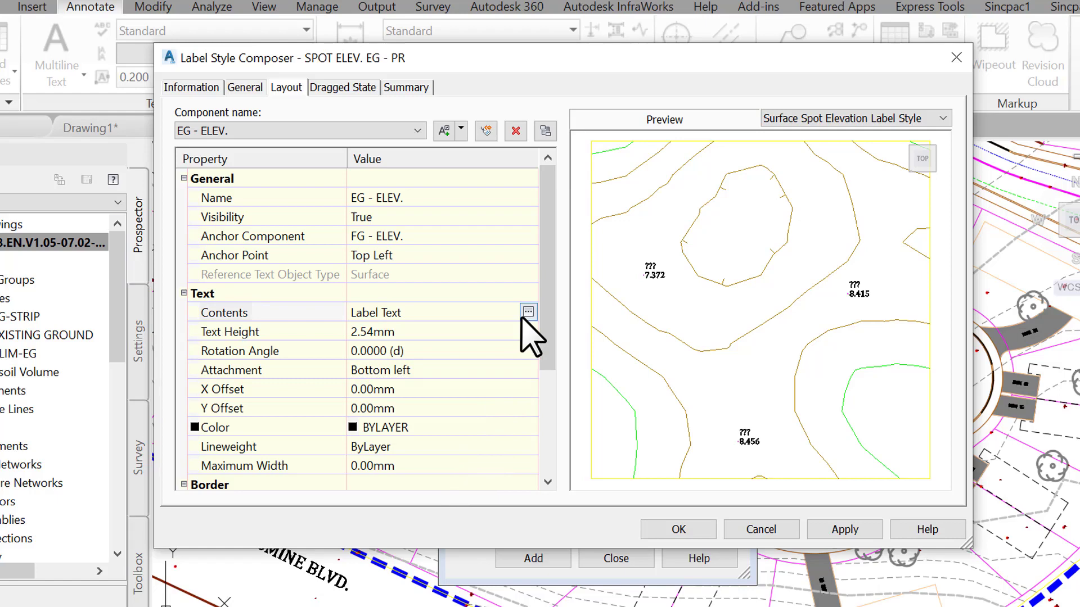
Set EG - ELEV. contents to the Surface Elevation property prefixed with EG.
{"action": "left_click", "coordinate": [527, 312]}
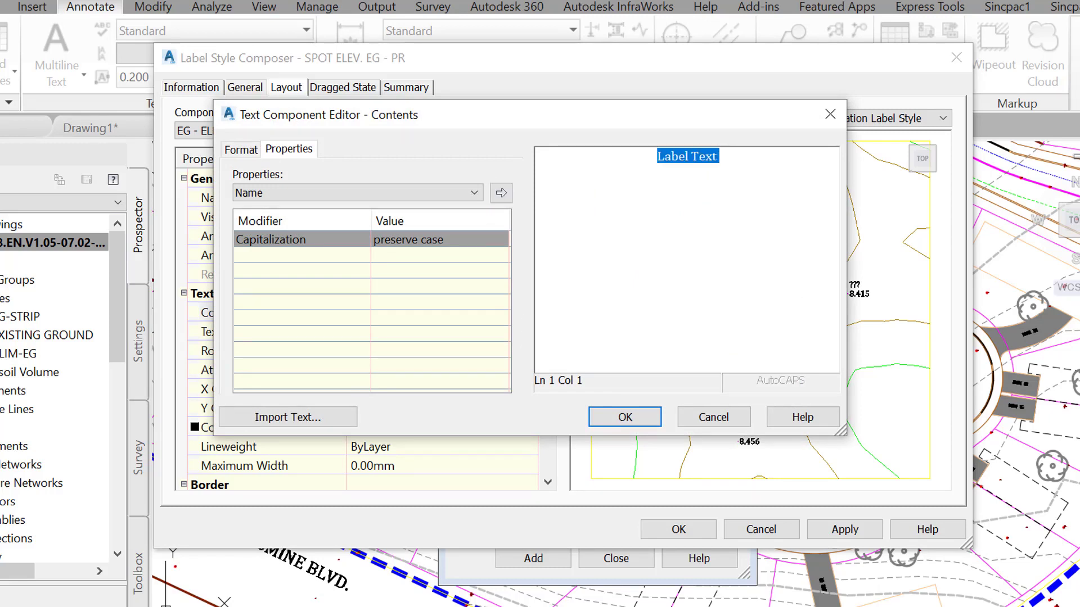
{"action": "left_click", "coordinate": [475, 192]}
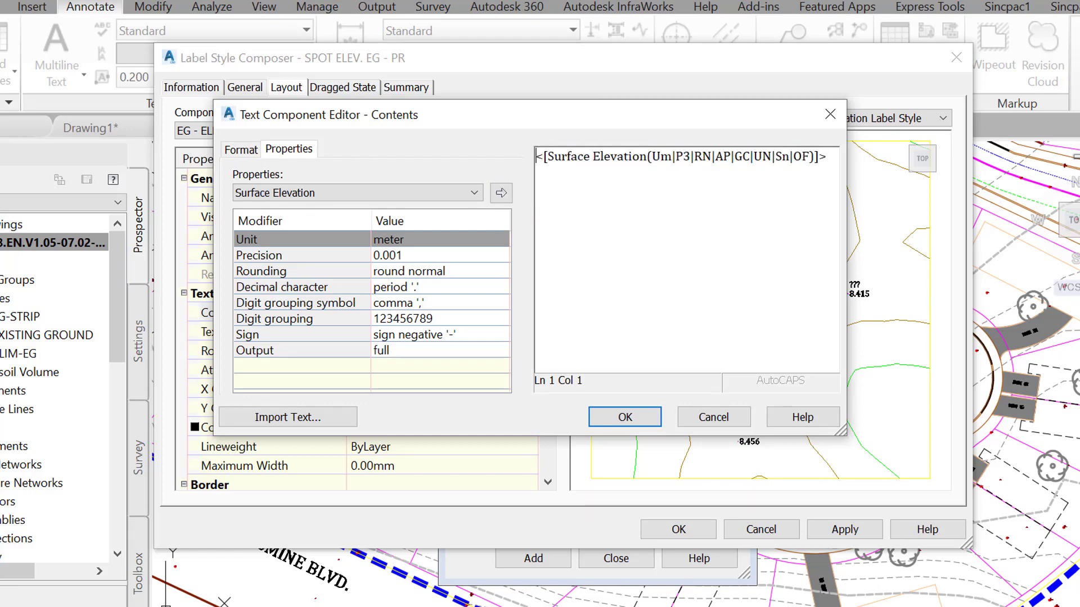
{"action": "type", "text": "E"}
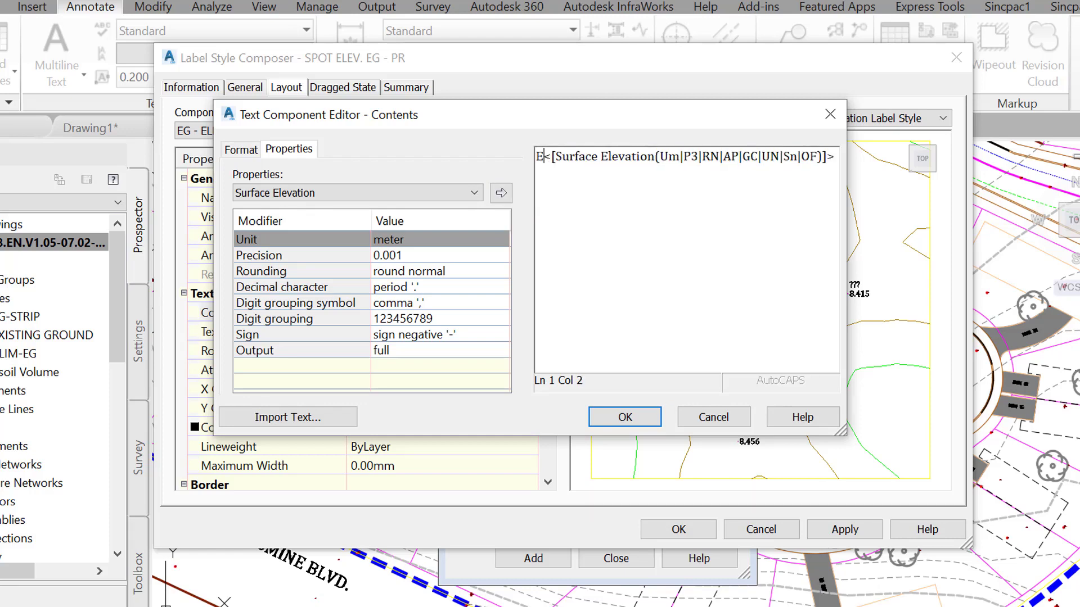
{"action": "type", "text": "G"}
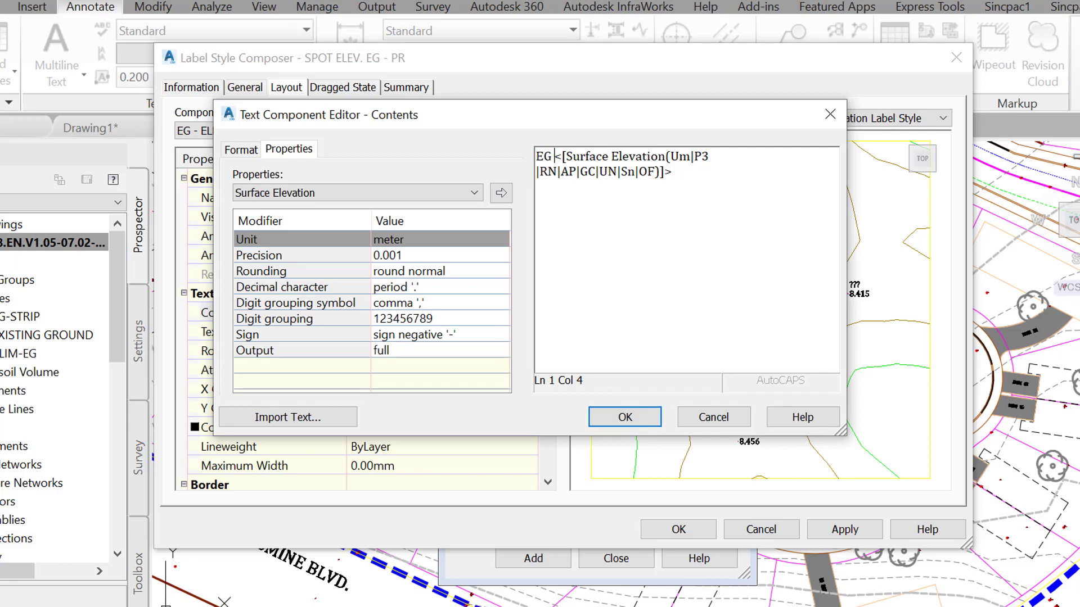
{"action": "left_click", "coordinate": [623, 416]}
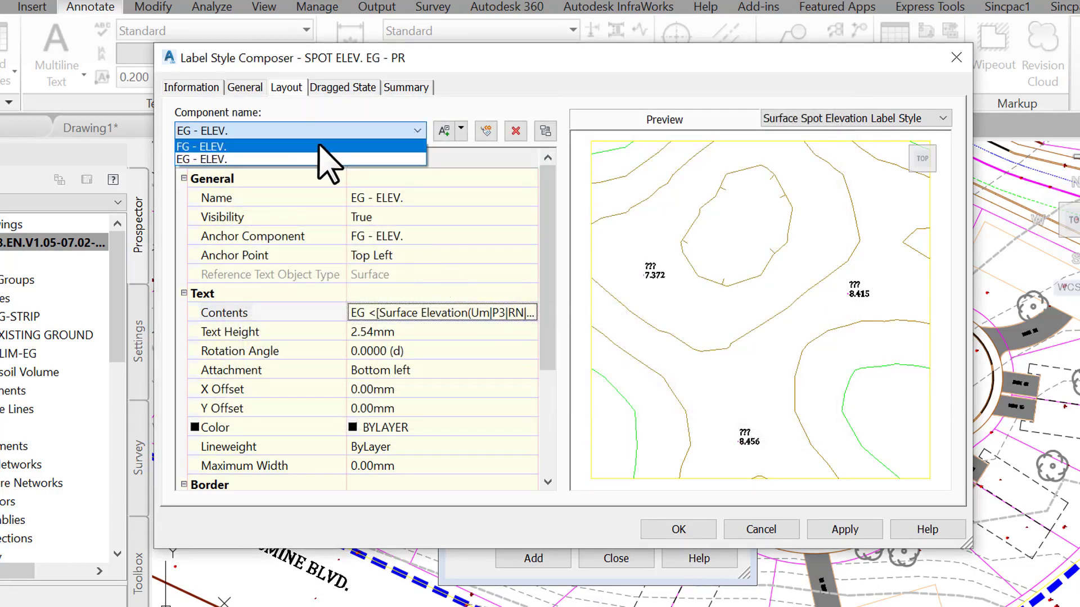
Prefix the FG - ELEV. elevation with FG and save the SPOT ELEV. EG - PR style.
{"action": "left_click", "coordinate": [200, 146]}
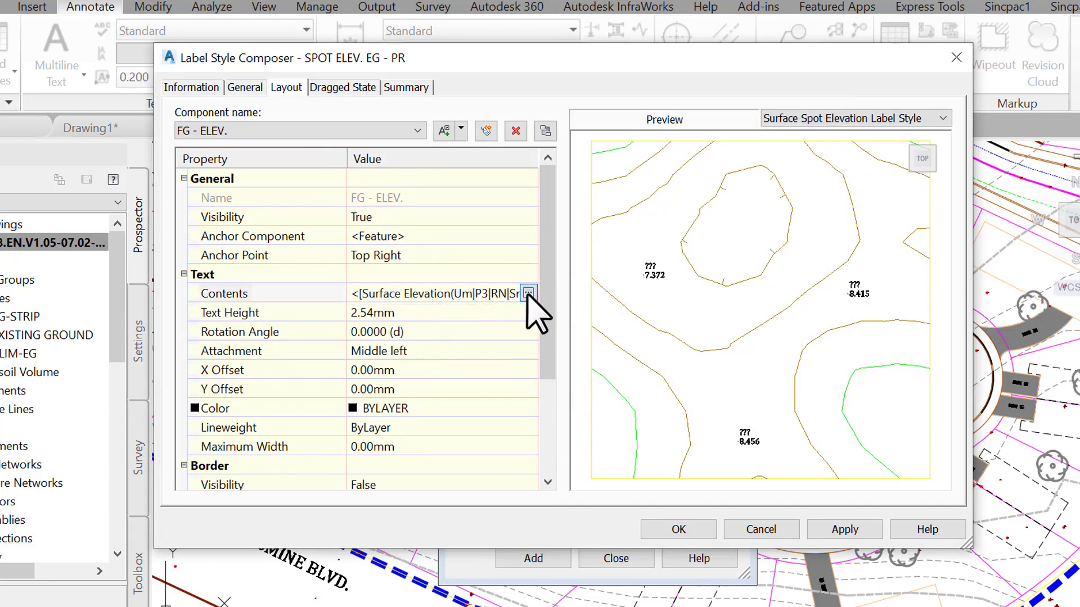
{"action": "left_click", "coordinate": [528, 293]}
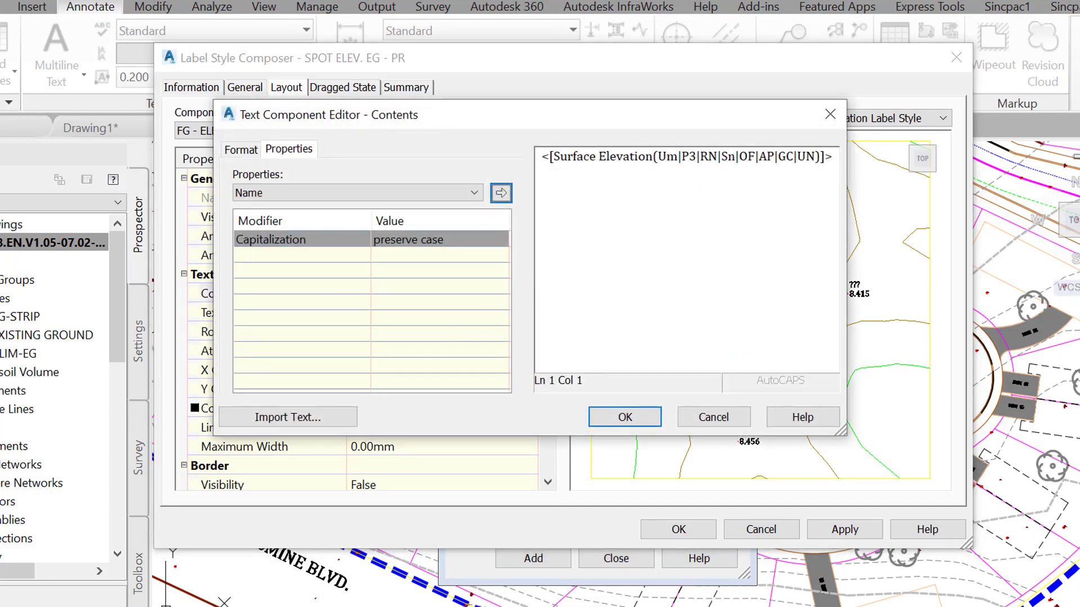
{"action": "type", "text": "F"}
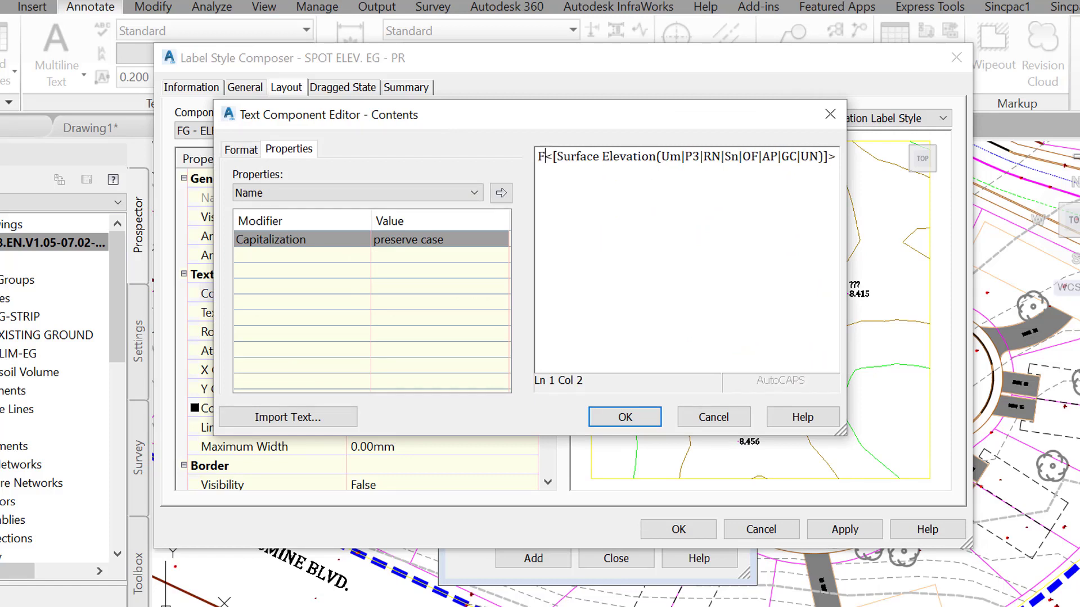
{"action": "type", "text": "G"}
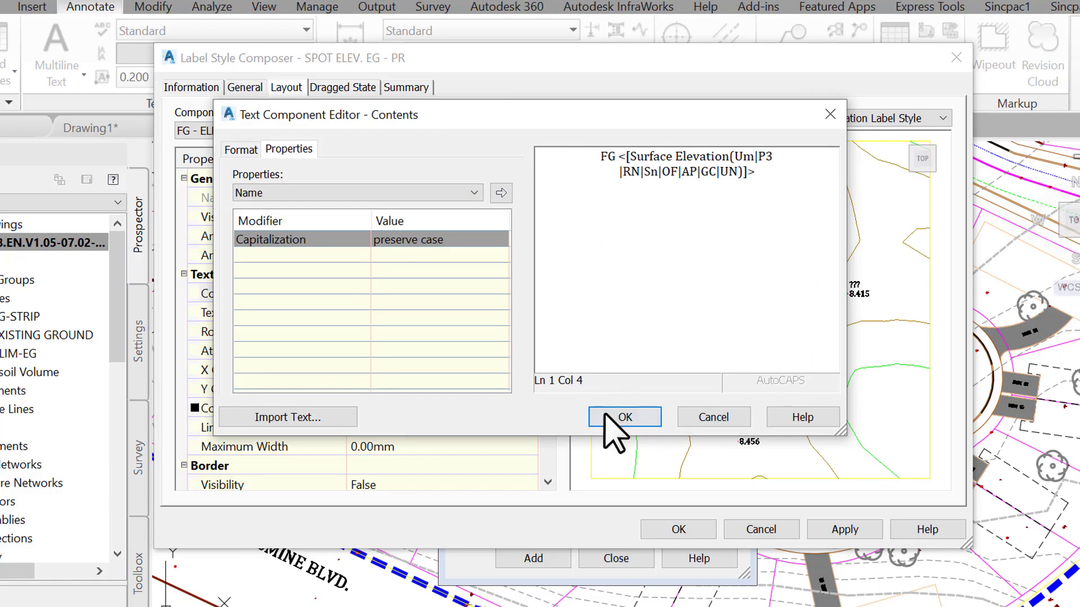
{"action": "left_click", "coordinate": [622, 416]}
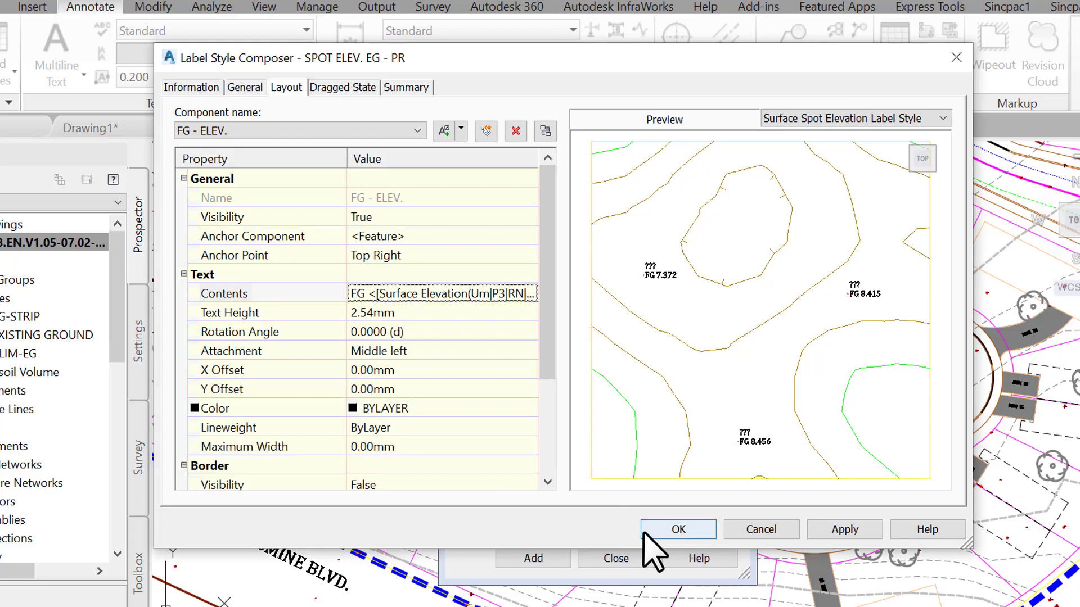
{"action": "left_click", "coordinate": [676, 530]}
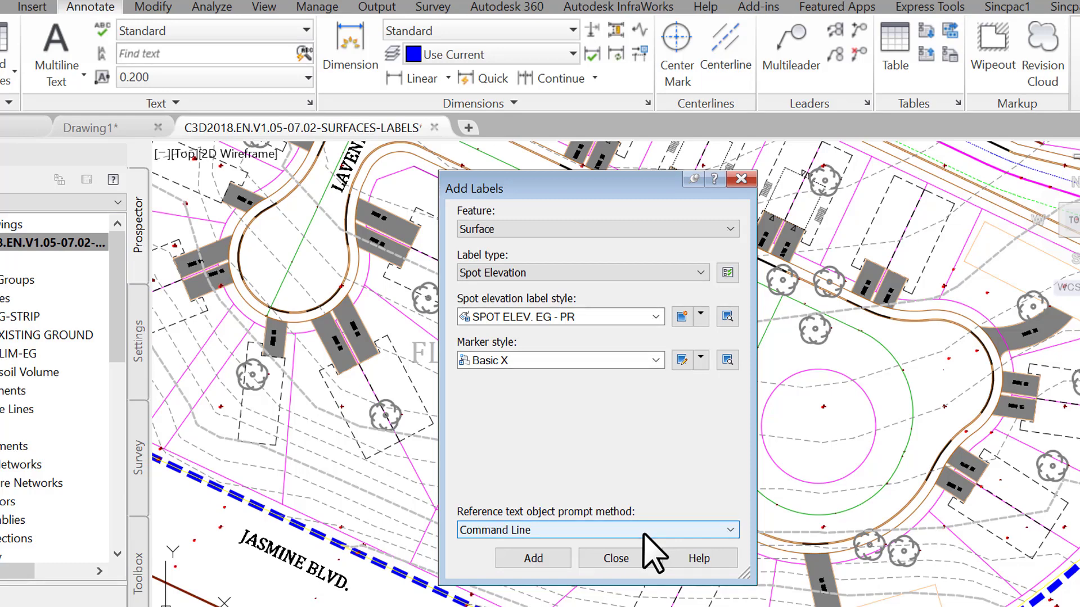
{"action": "mouse_move", "coordinate": [532, 559]}
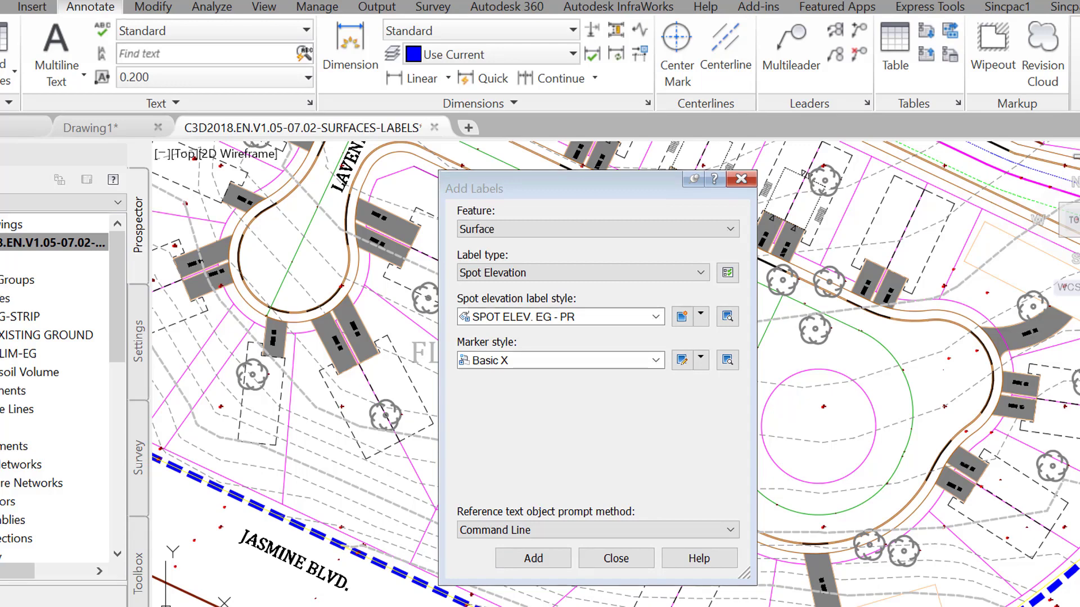
Add a Spot Elevation label, bringing up the Select a Surface list.
{"action": "left_click", "coordinate": [532, 558]}
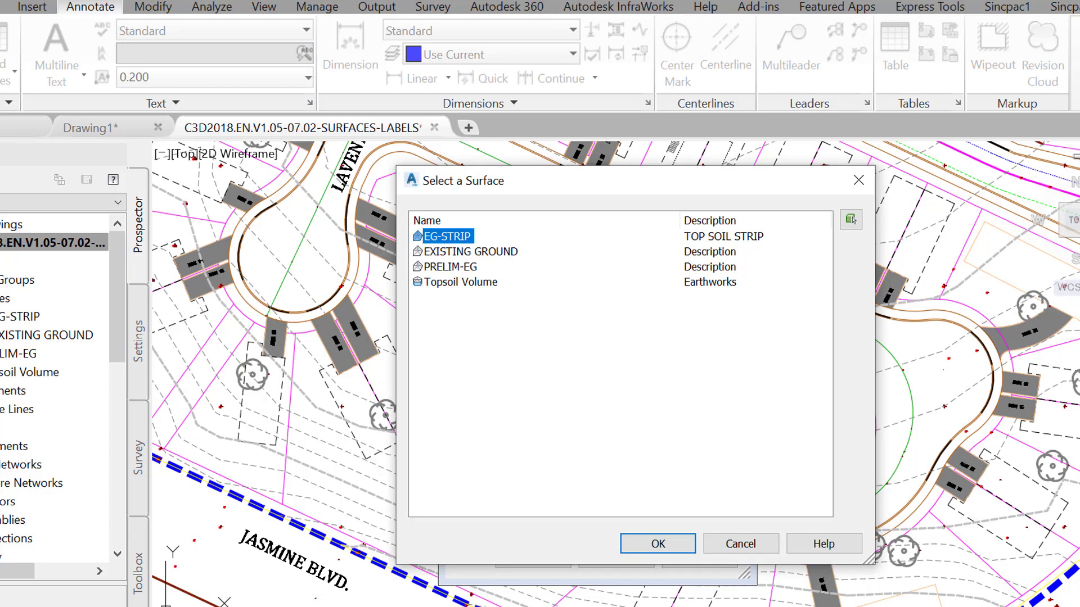
{"action": "mouse_move", "coordinate": [455, 289]}
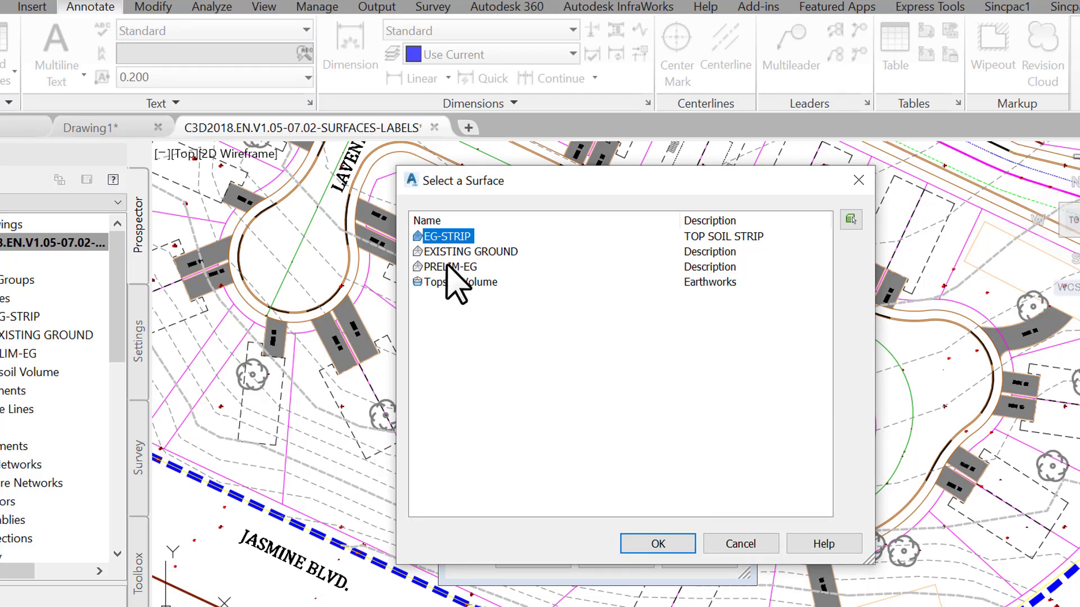
Choose PRELIM-EG as the labelled surface, giving the point FG 355.614.
{"action": "left_click", "coordinate": [453, 267]}
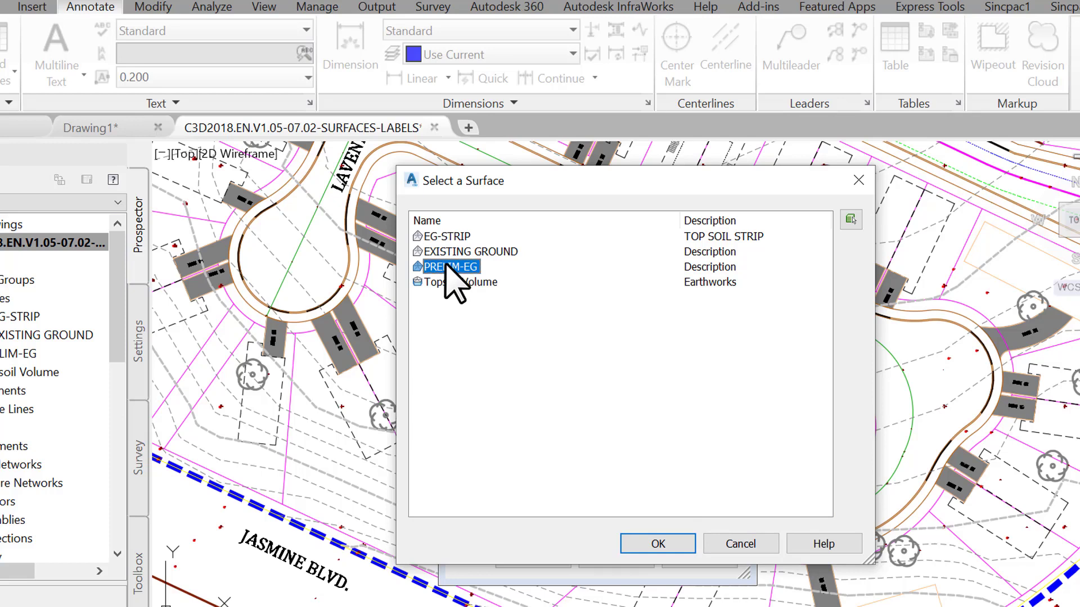
{"action": "mouse_move", "coordinate": [682, 545]}
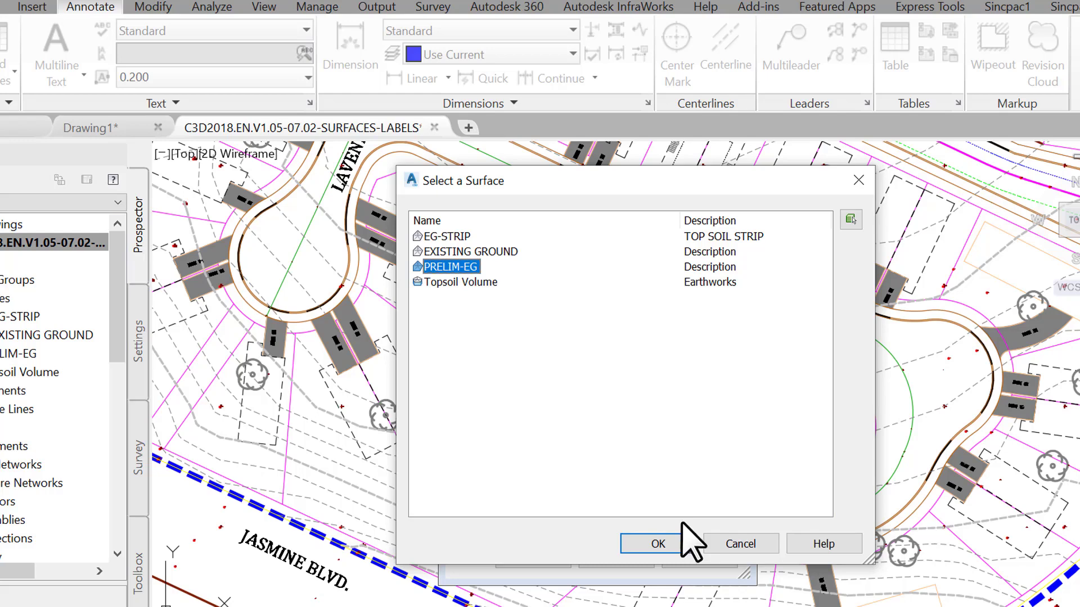
{"action": "left_click", "coordinate": [656, 543]}
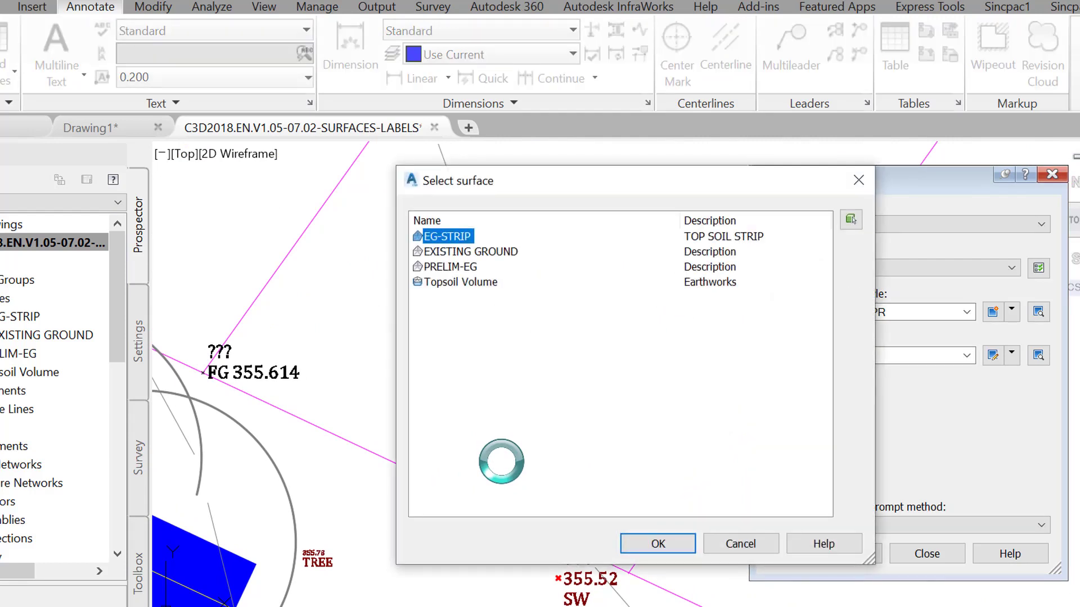
Choose EXISTING GROUND as reference, completing the label EG 355.484 over FG 355.490.
{"action": "left_click", "coordinate": [470, 251]}
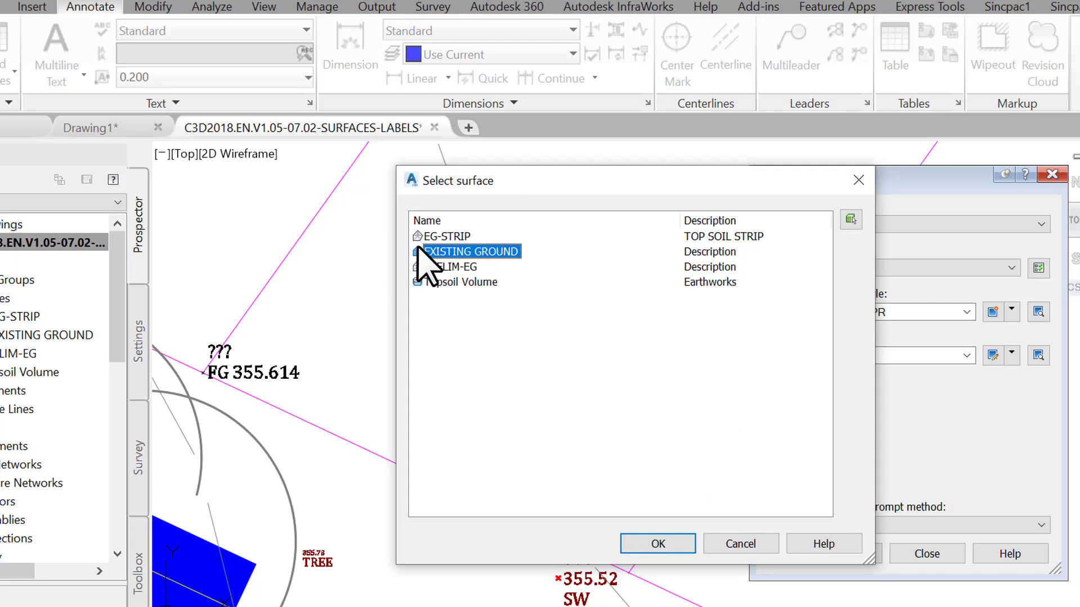
{"action": "left_click", "coordinate": [657, 544]}
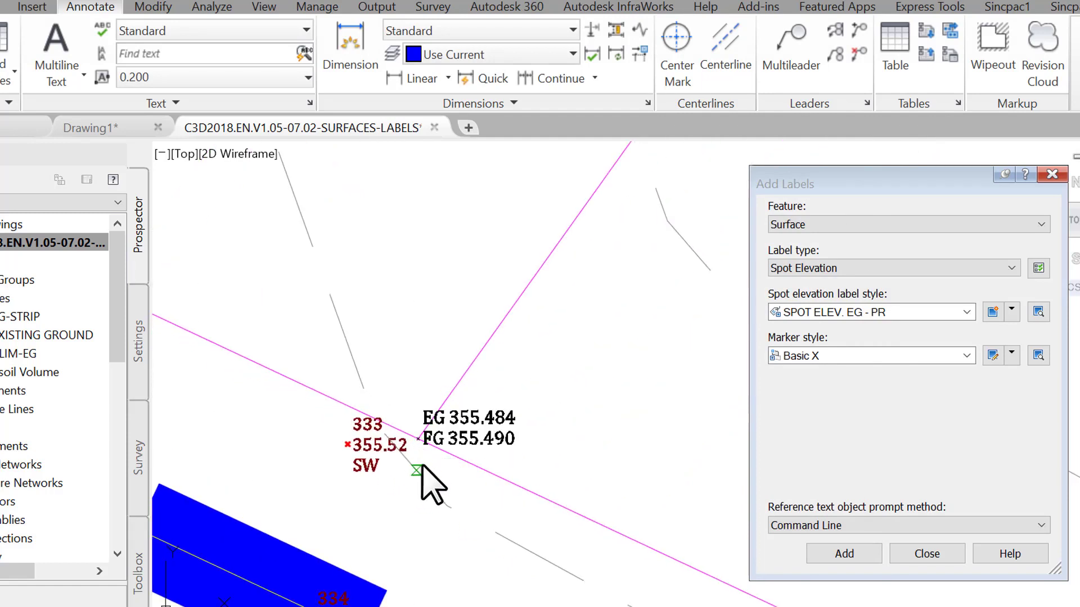
{"action": "scroll", "scroll_direction": "up", "scroll_amount": 3}
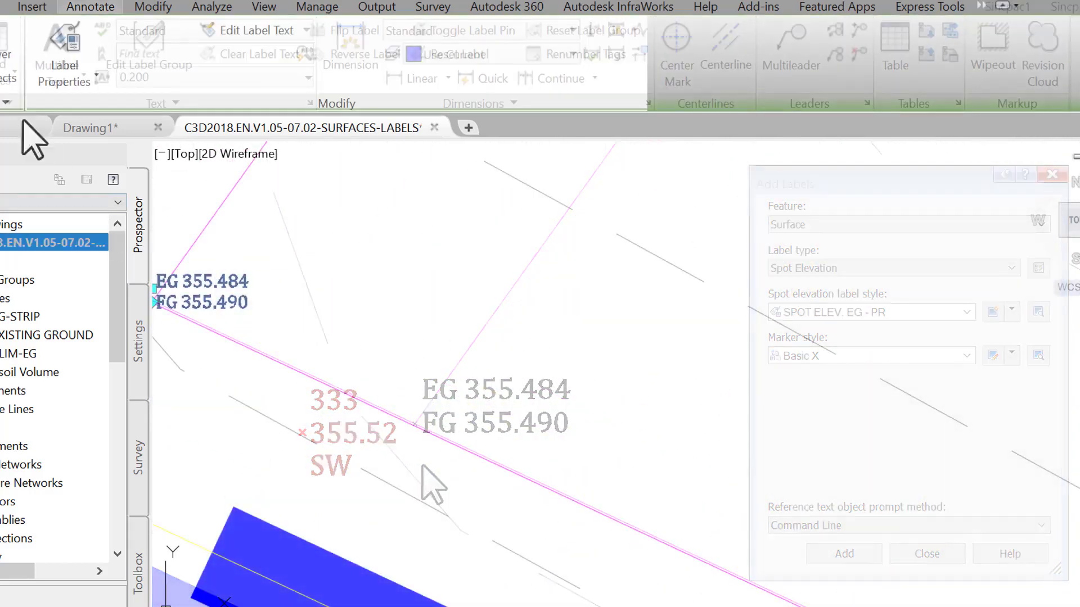
{"action": "left_click", "coordinate": [926, 553]}
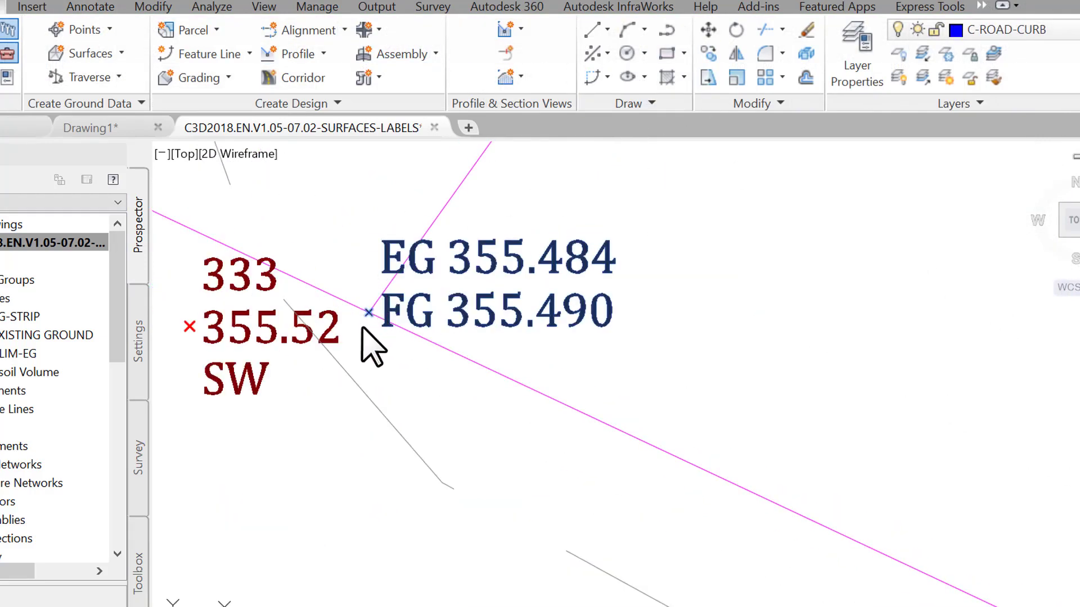
{"action": "scroll", "scroll_direction": "up", "scroll_amount": 3}
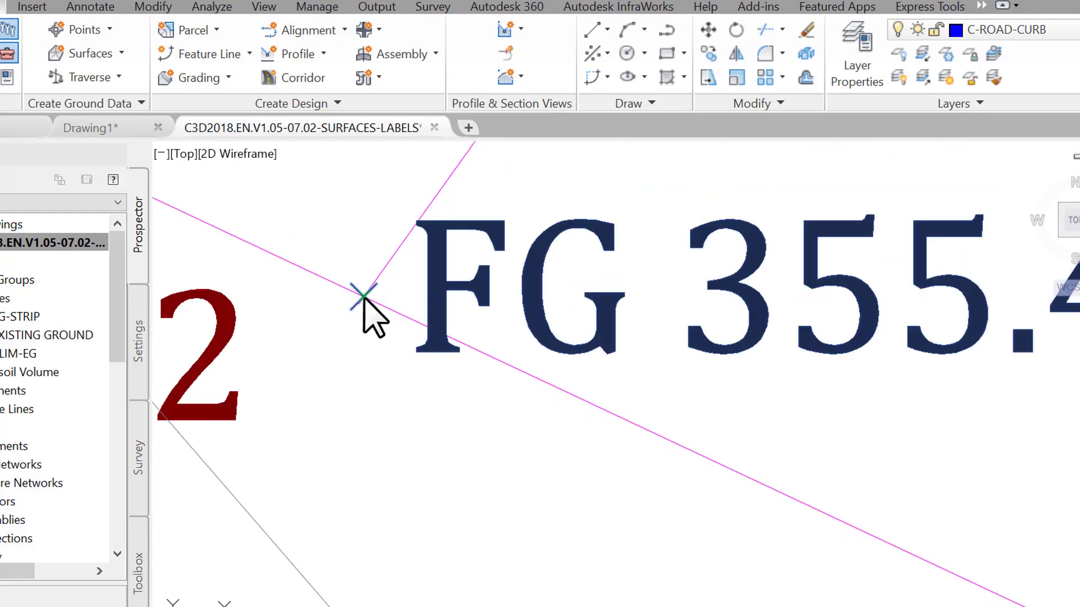